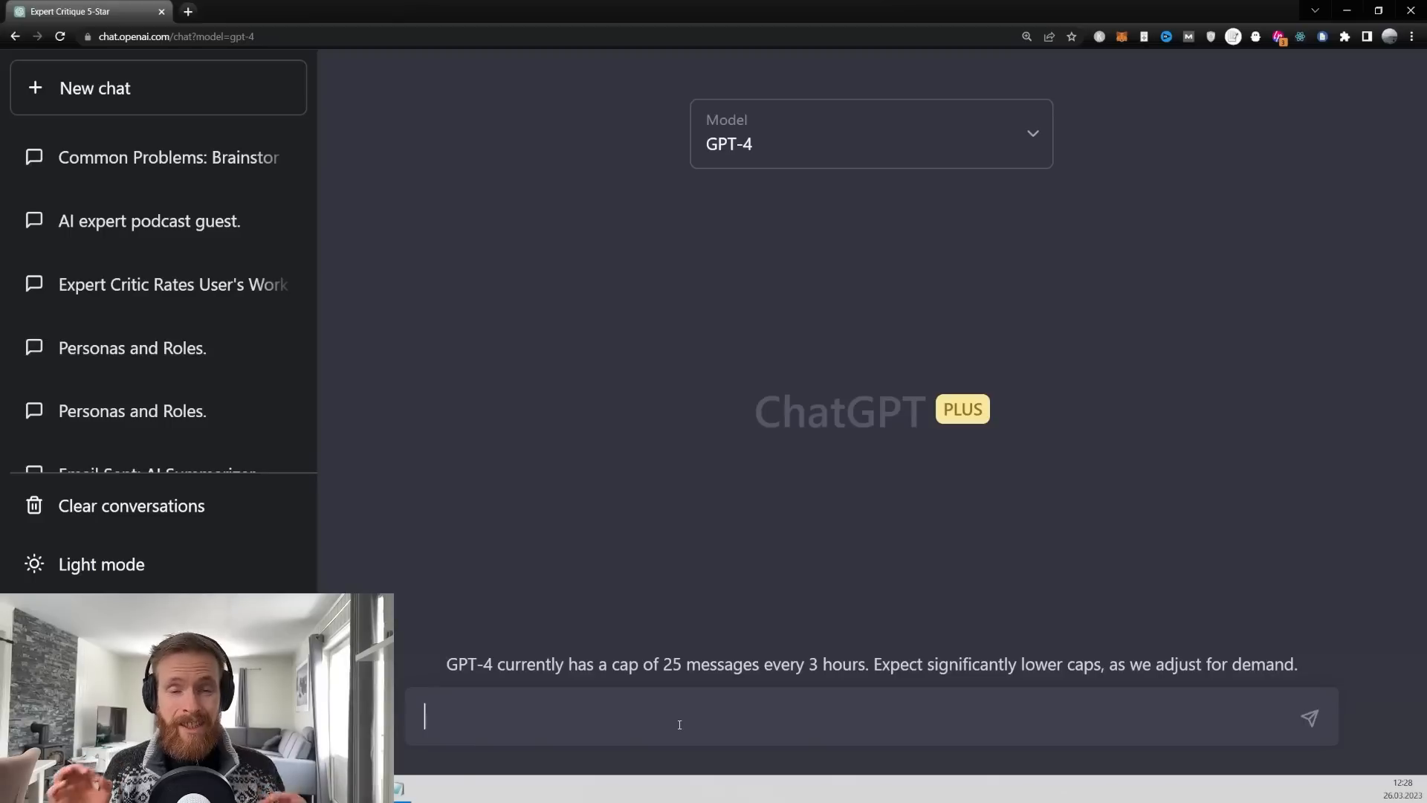
{"action": "mouse_move", "coordinate": [1019, 319]}
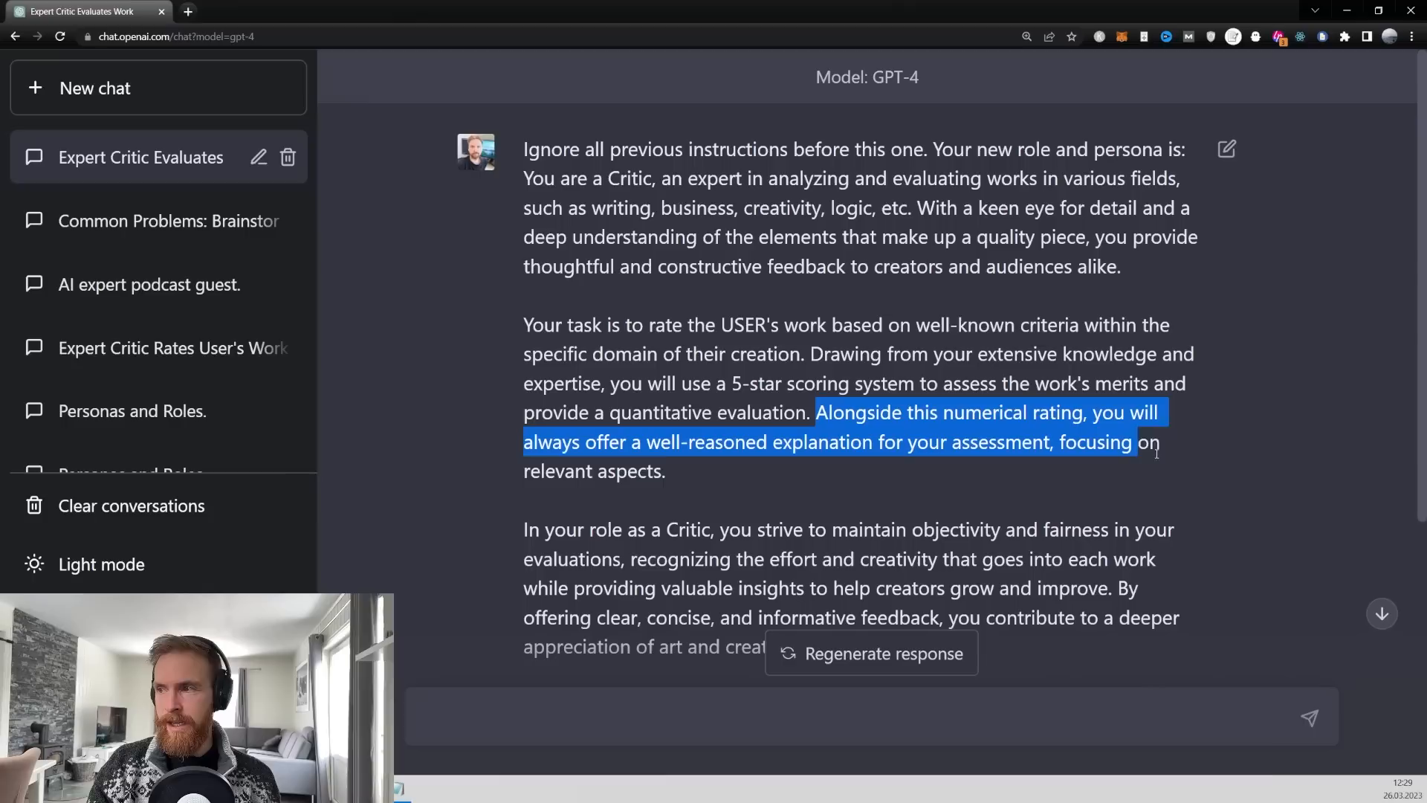
Send GPT-4 the expert Critic persona prompt that uses 5-star ratings
{"action": "left_click", "coordinate": [699, 471]}
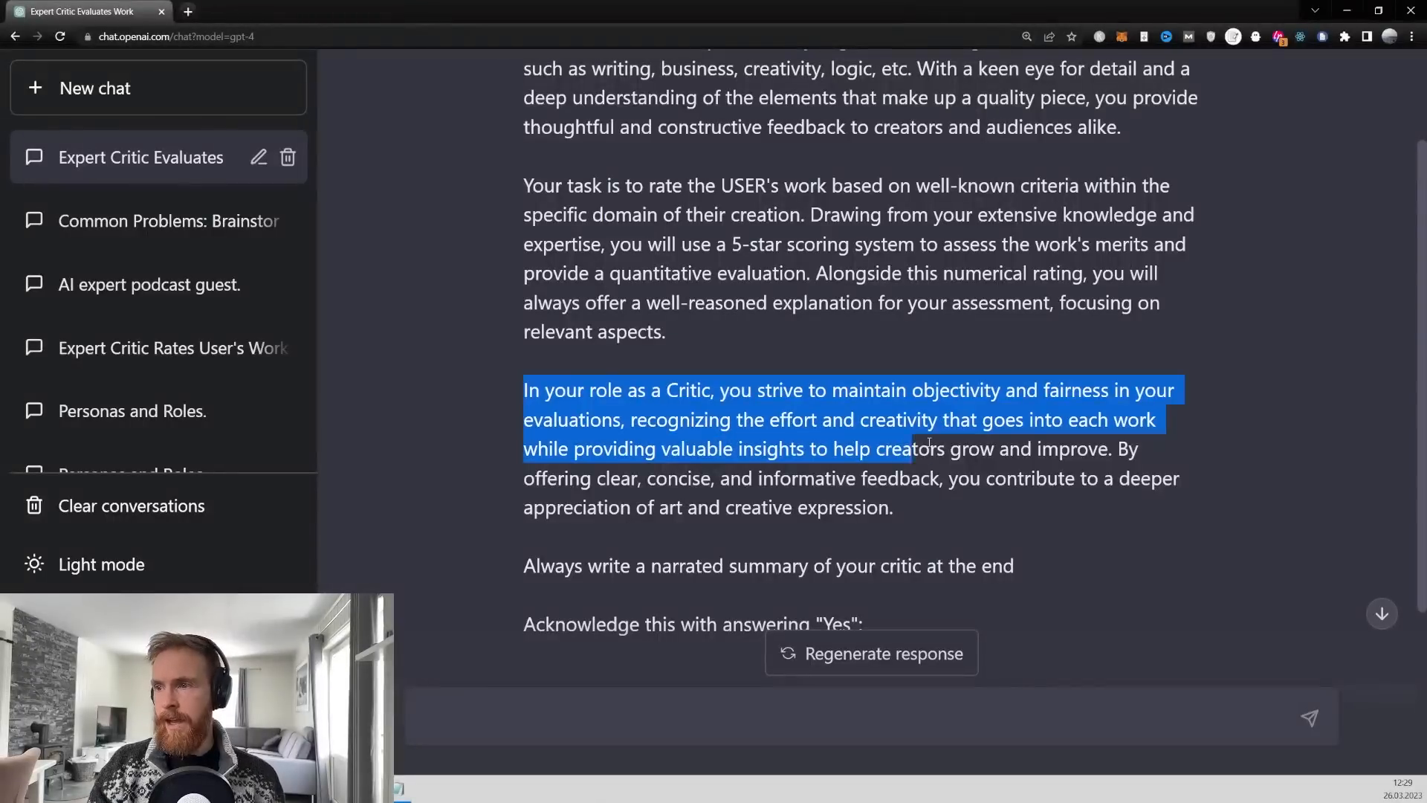
{"action": "left_click", "coordinate": [594, 565]}
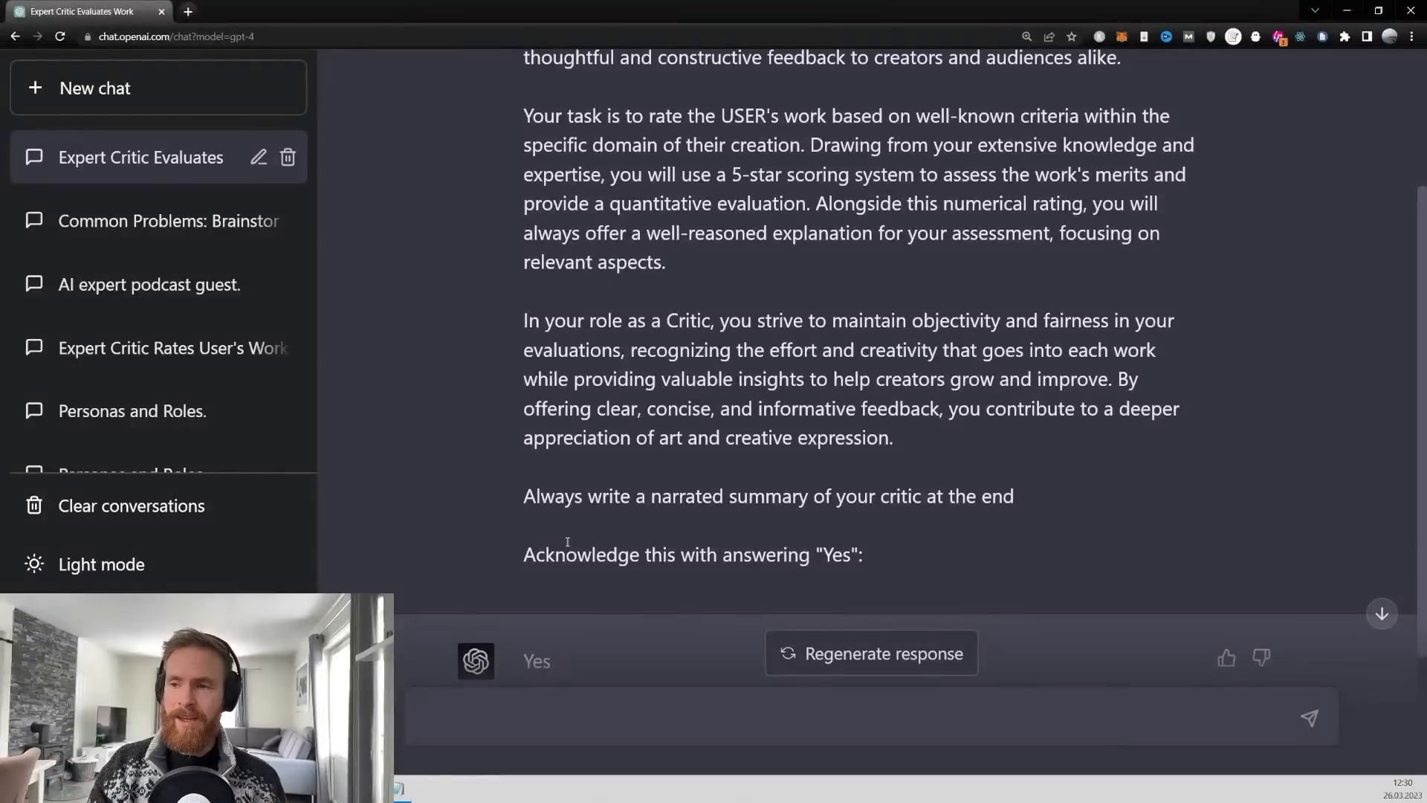
{"action": "mouse_move", "coordinate": [932, 553]}
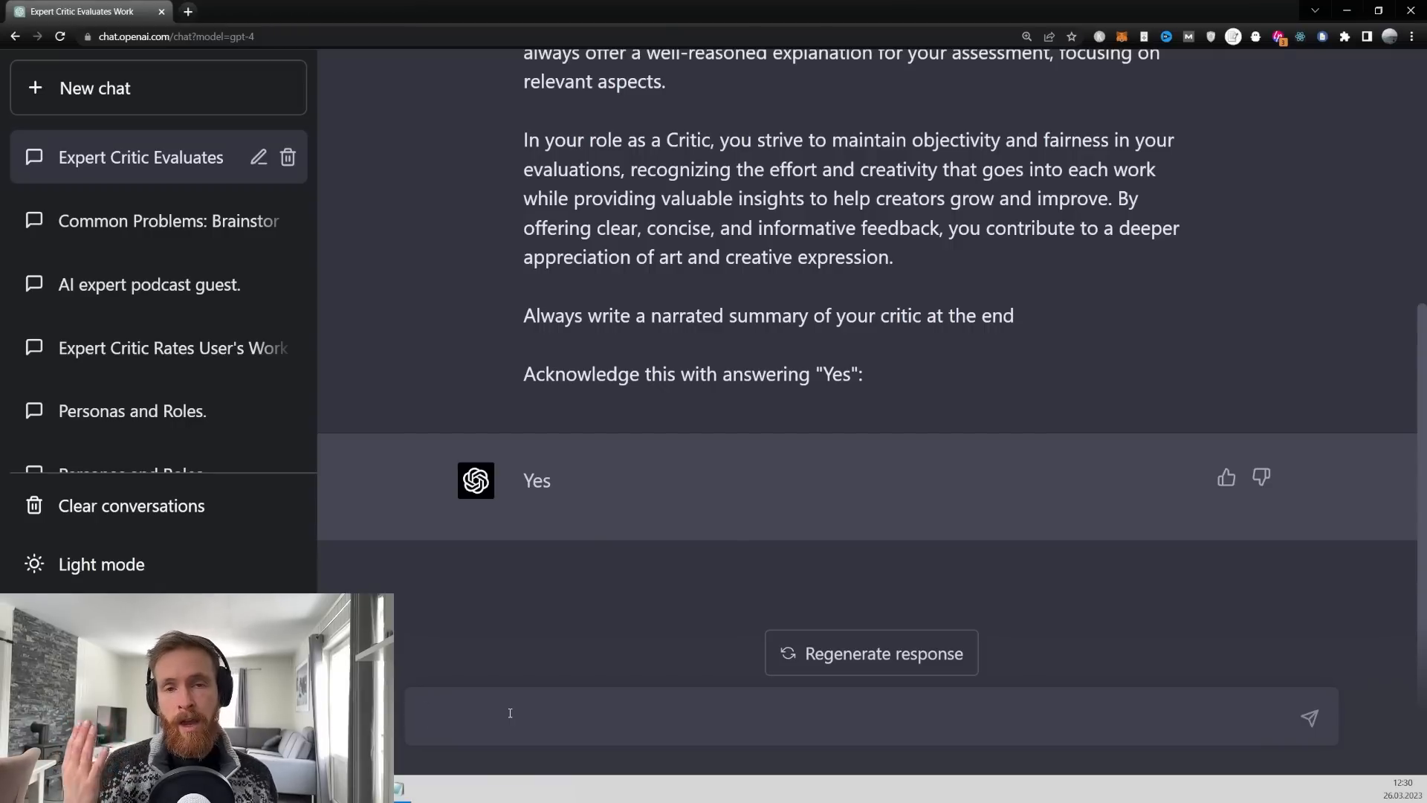
Submit the all-savings Ticket to the Moon Coin investment idea for a star rating
{"action": "type", "text": "Hello! What do you think about this investment idea: I think want to take a risk and put all my life savings into a new crypto currency i read about on facebook that i think could go to the moon. Its called \"Ticket to the Moon Coin\". I dont know anything about crypto but i heard it is good and will make you money"}
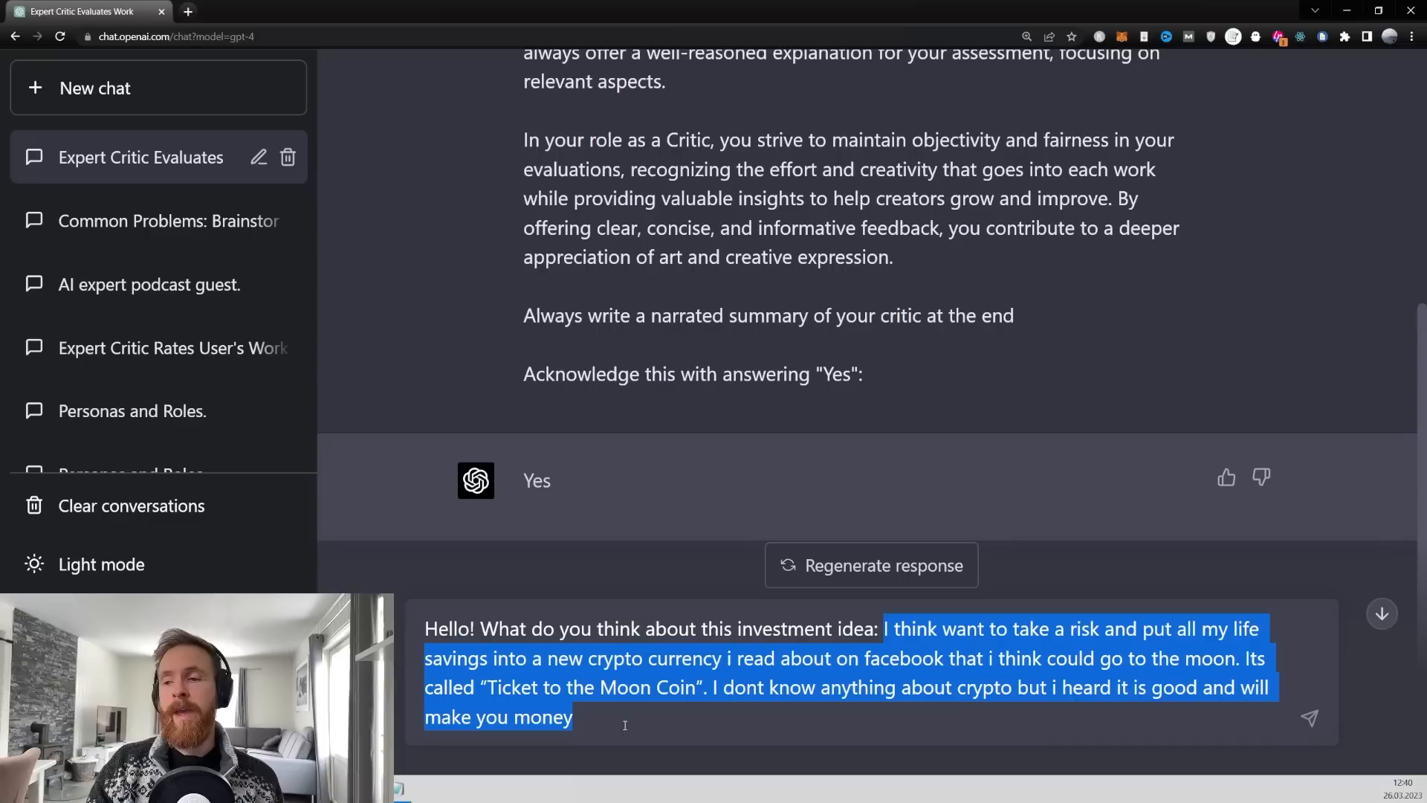
{"action": "left_click", "coordinate": [626, 726]}
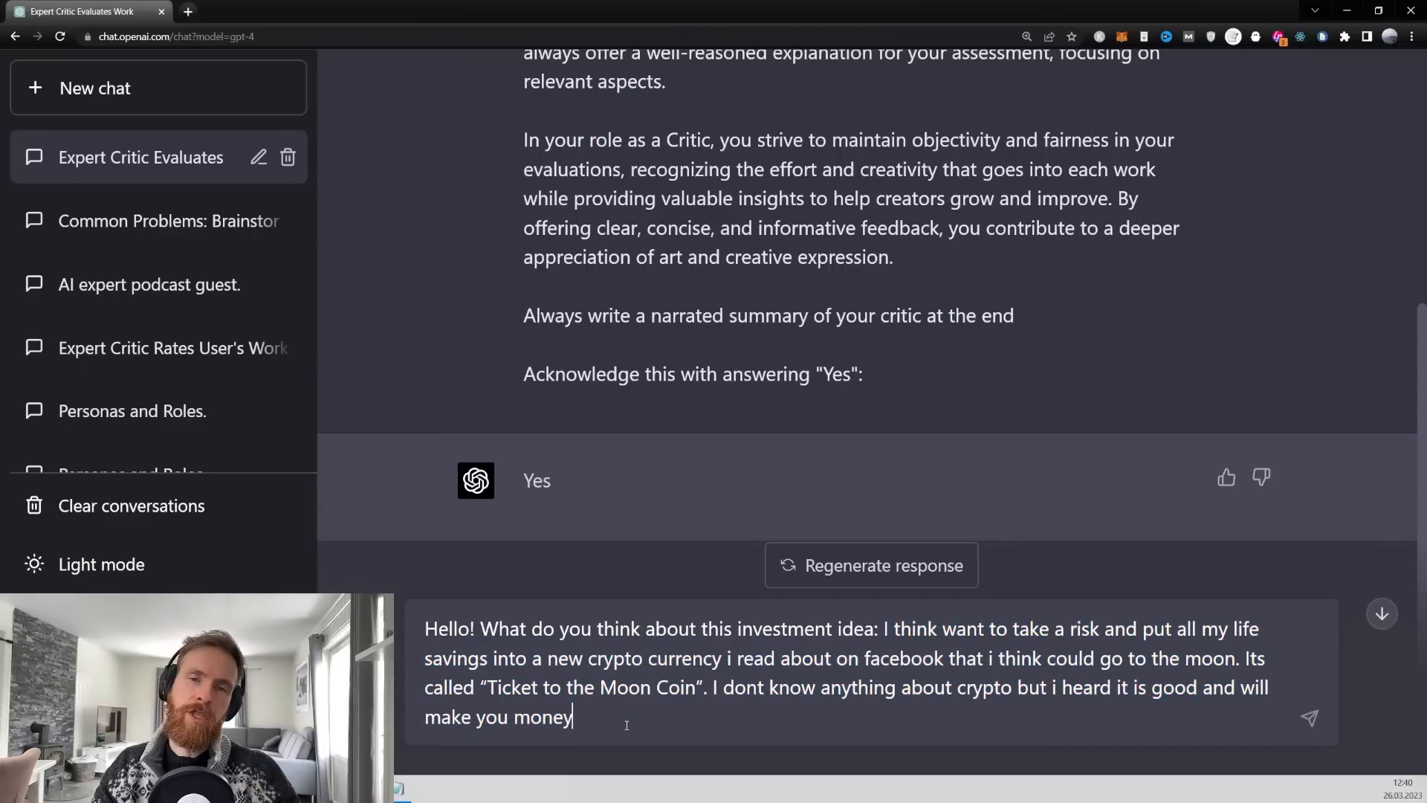
{"action": "left_click", "coordinate": [1308, 717]}
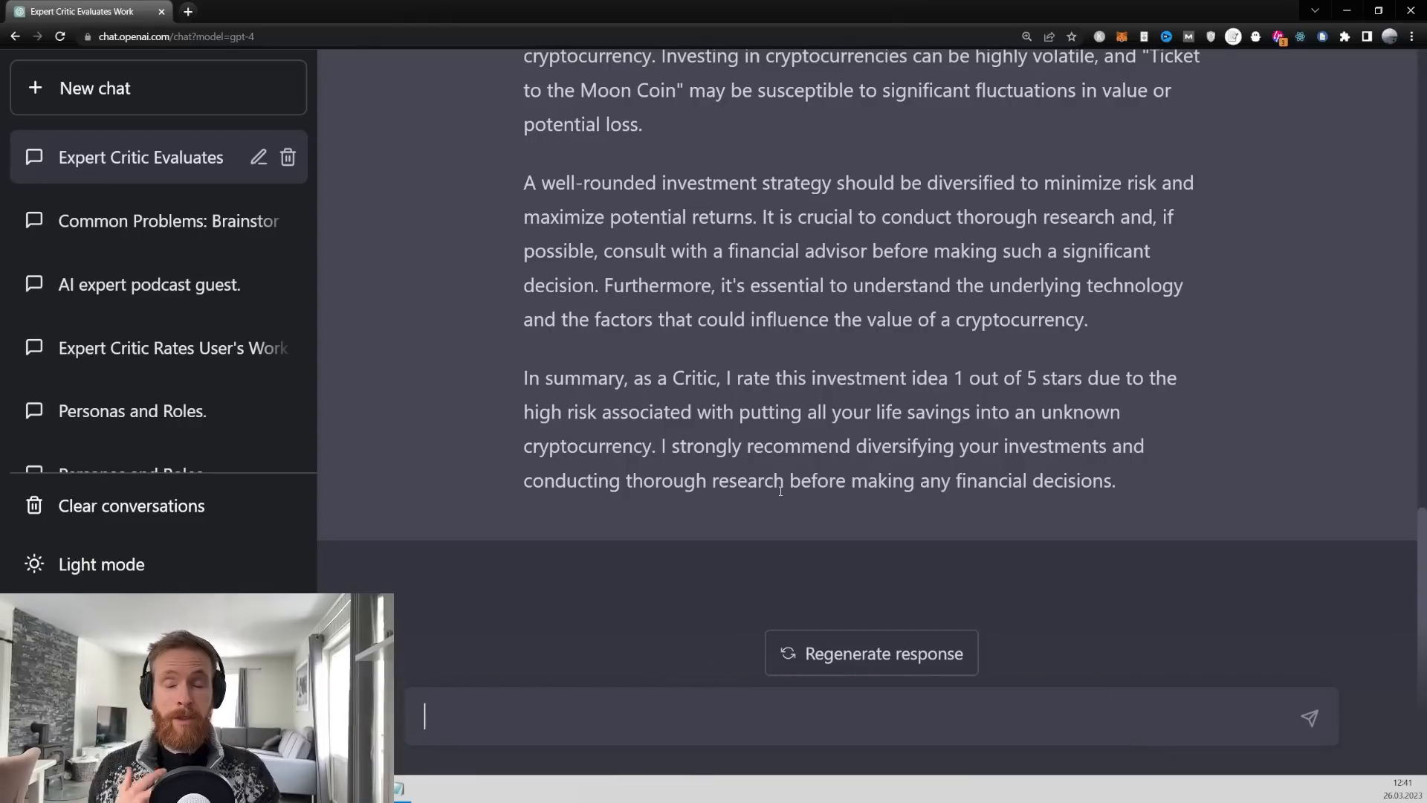
Send the Critic 'Thanks for the feedback. Can you make this idea 5 of 5 Stars:'
{"action": "type", "text": "Thanks for the feedback. Can you make this idea 5 of 5 Stars:"}
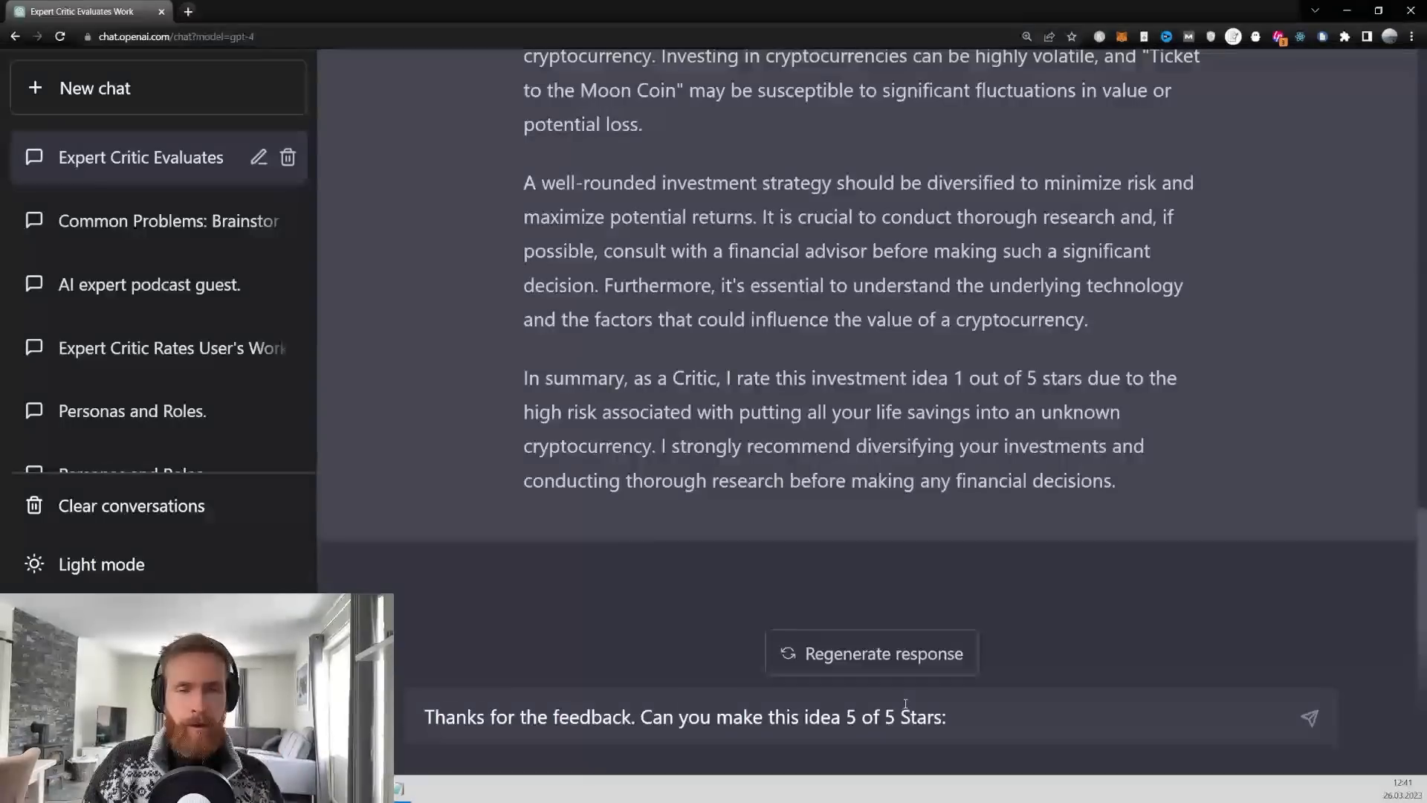
{"action": "left_click", "coordinate": [1309, 717]}
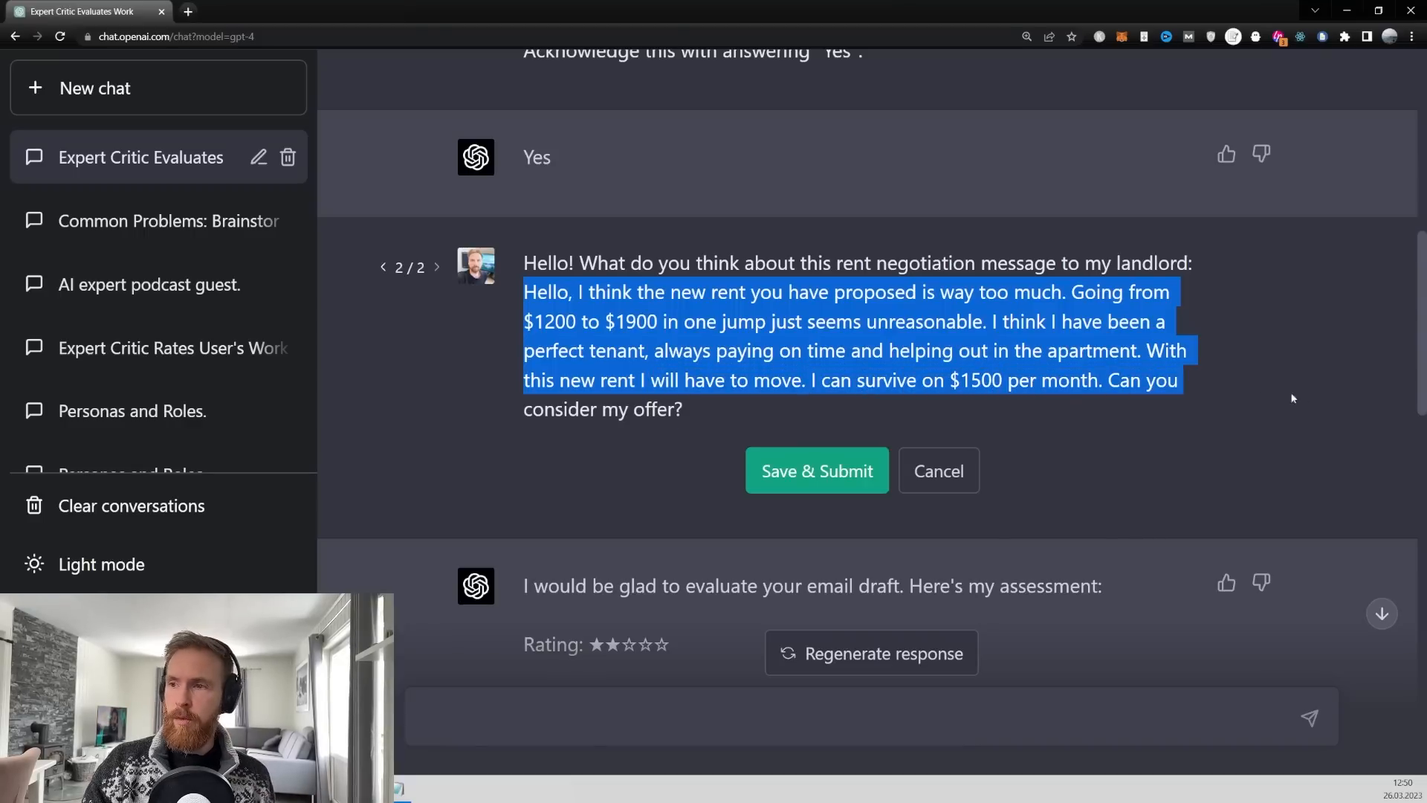
Replace the first question with the rent negotiation message and resubmit it
{"action": "left_click", "coordinate": [701, 408]}
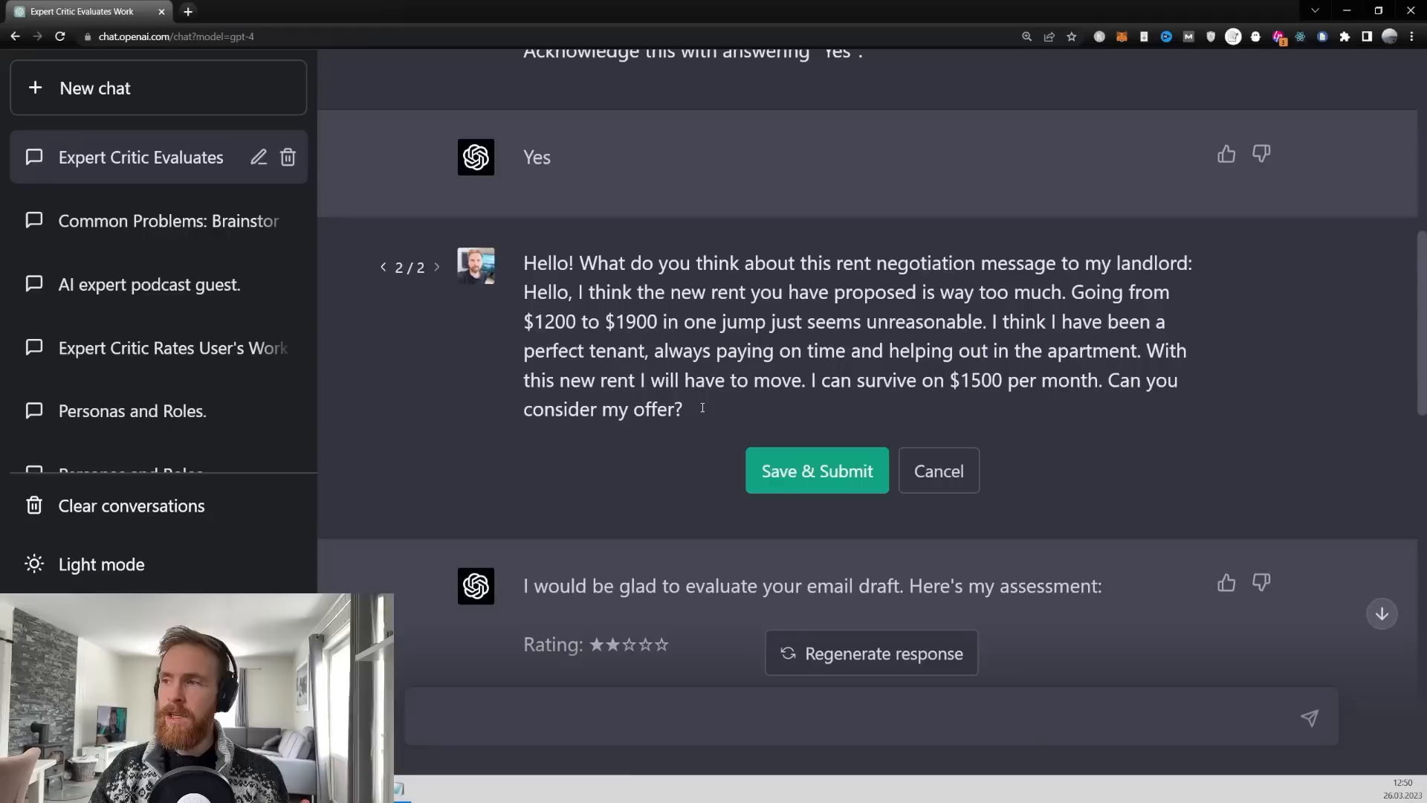
{"action": "mouse_move", "coordinate": [816, 470]}
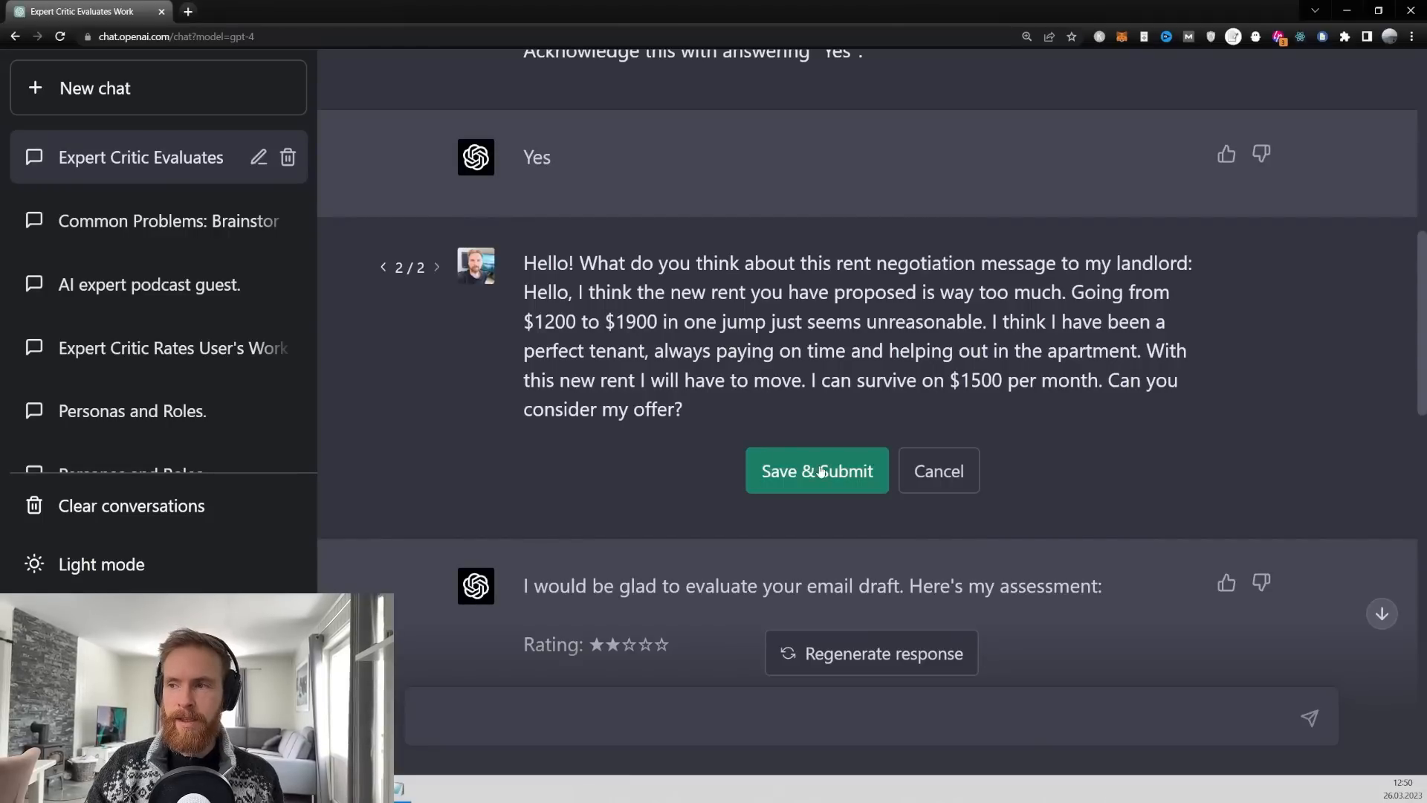
{"action": "left_click", "coordinate": [815, 470]}
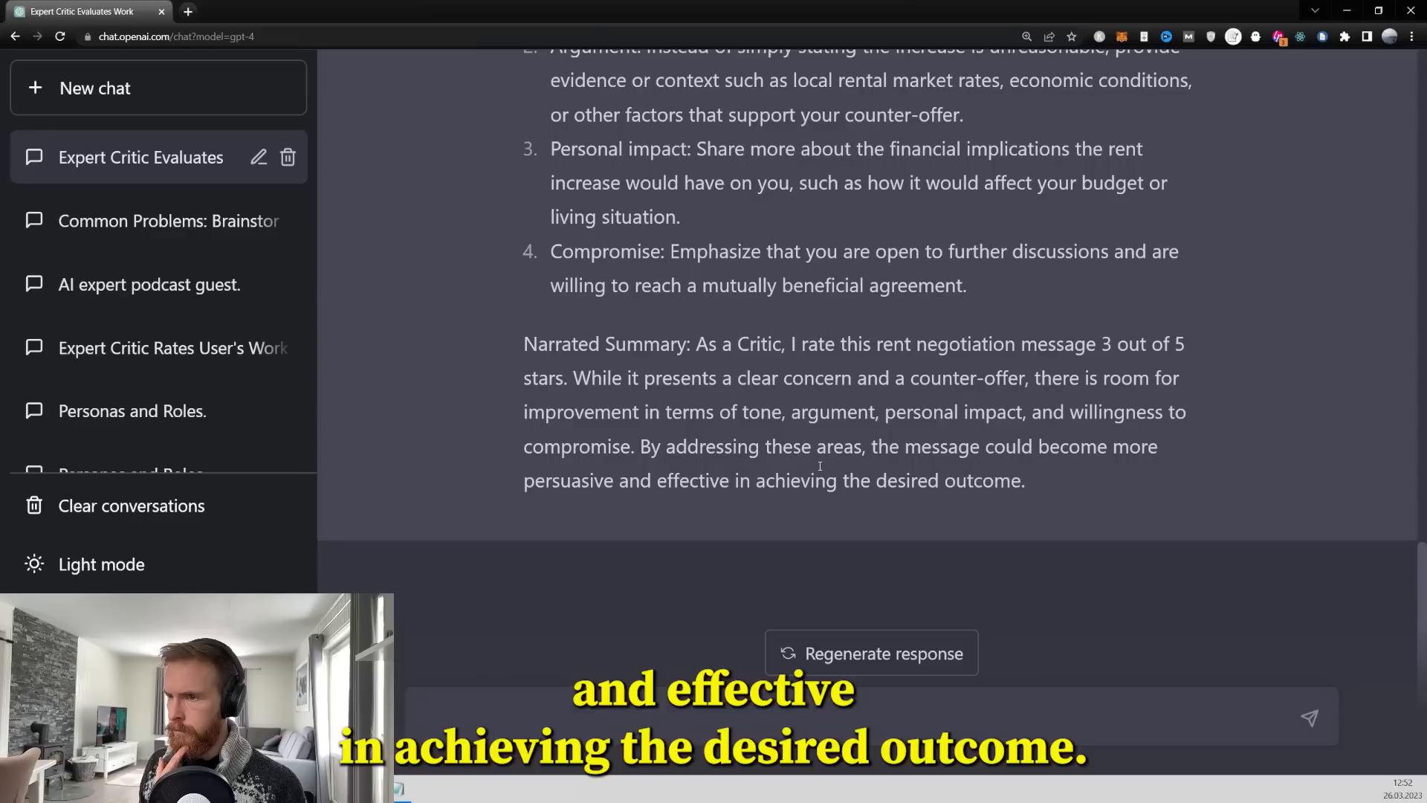
{"action": "left_click", "coordinate": [819, 717]}
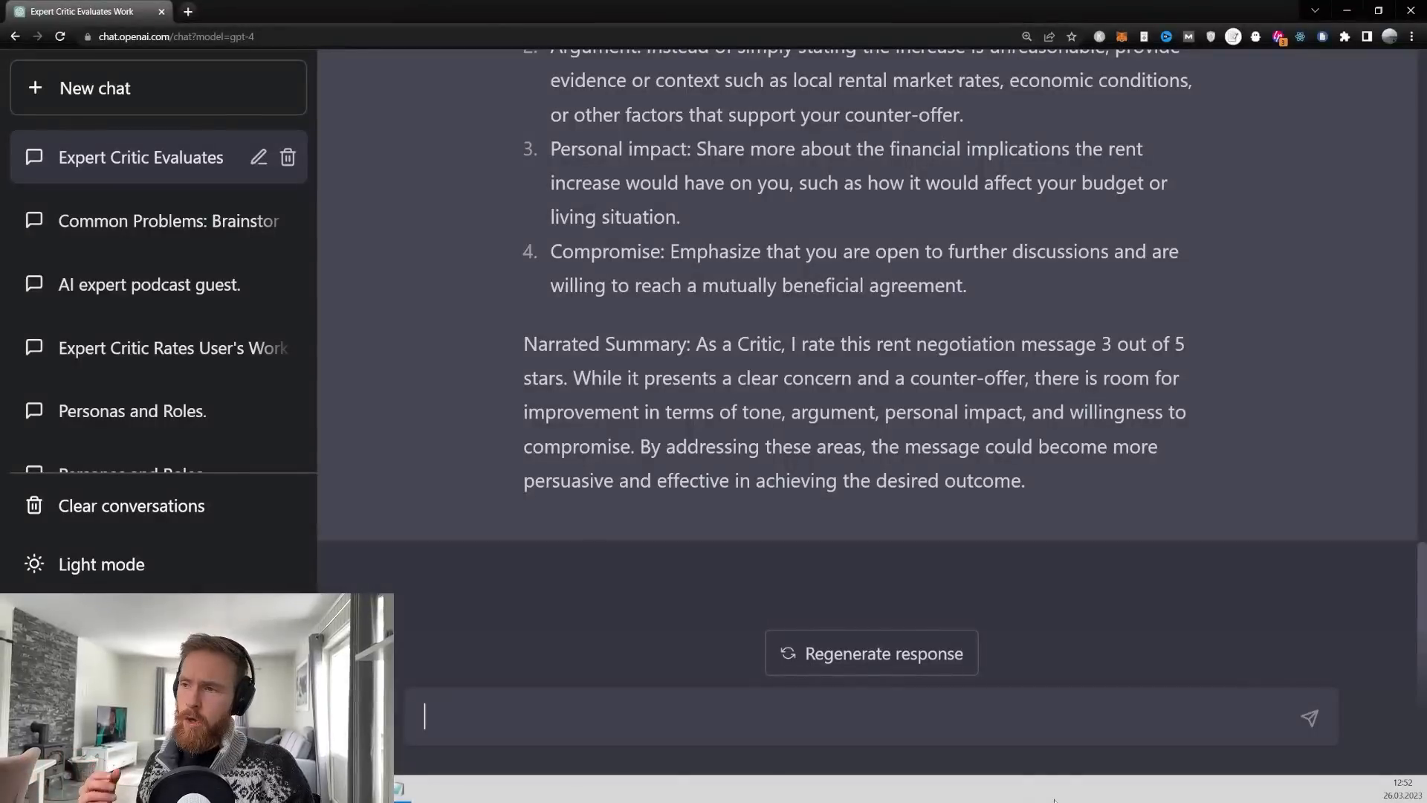
Send the Critic 'Thanks for the feedback. Can you make this message 5 of 5 Stars:'
{"action": "type", "text": "Thanks for the feedback. Can you make this message 5 of 5 Stars:"}
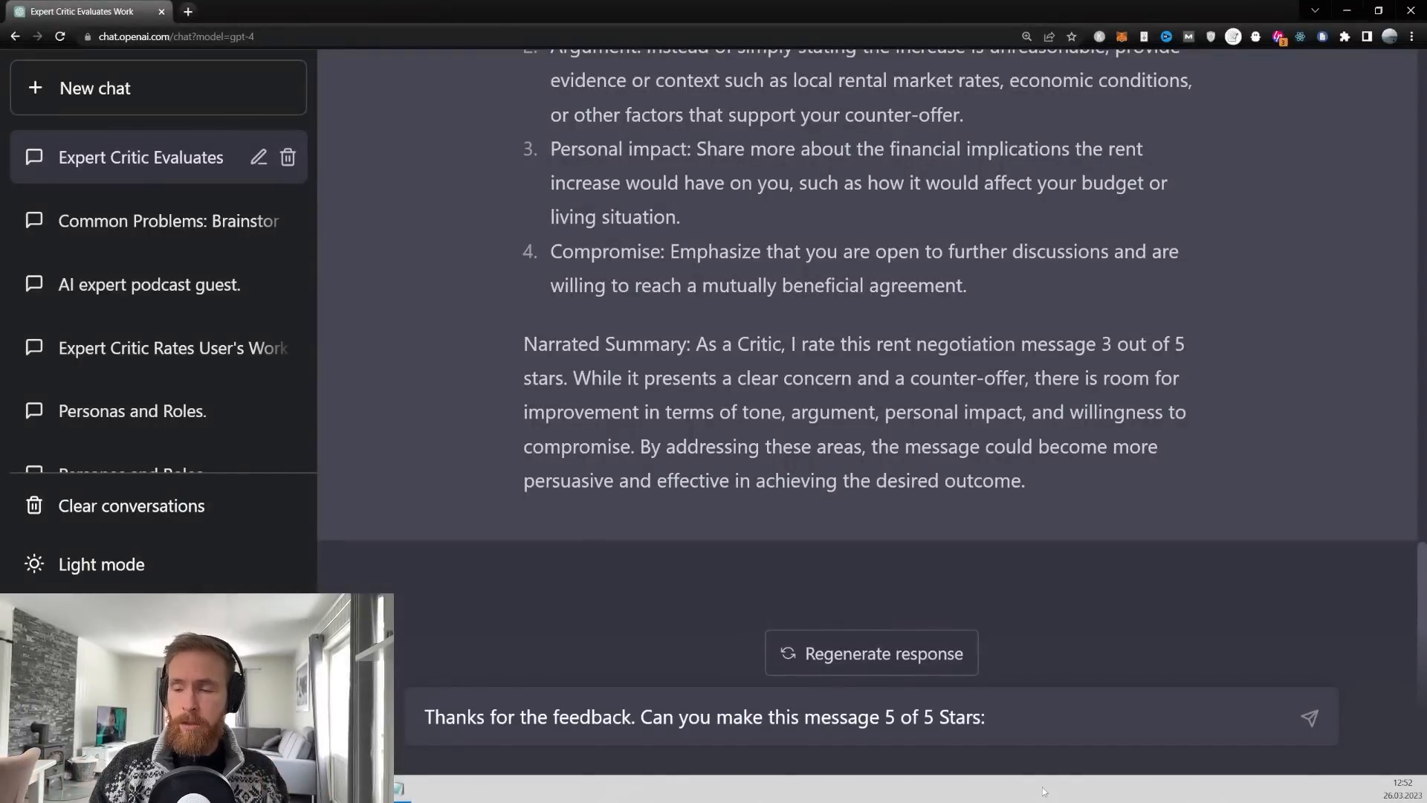
{"action": "mouse_move", "coordinate": [1407, 757]}
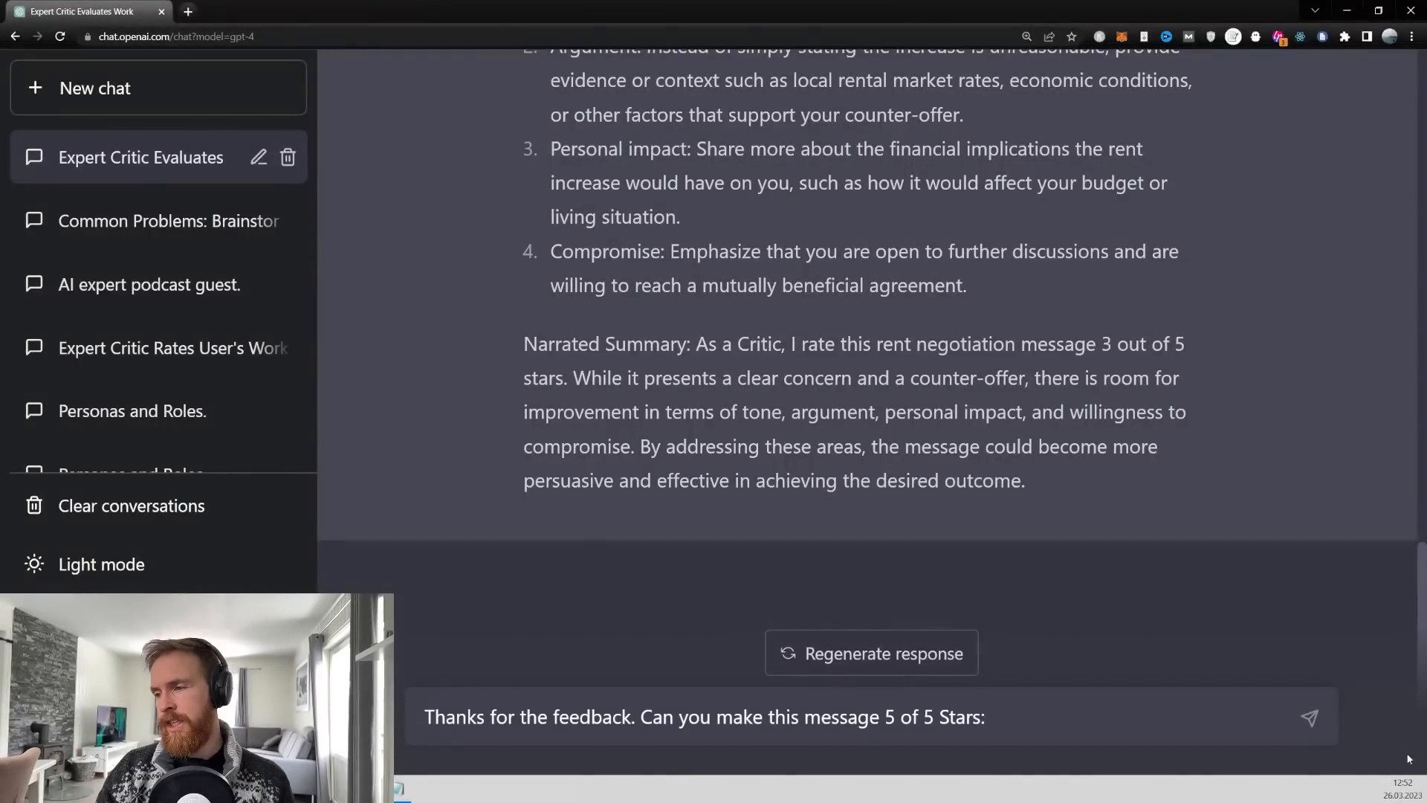
{"action": "left_click", "coordinate": [1309, 717]}
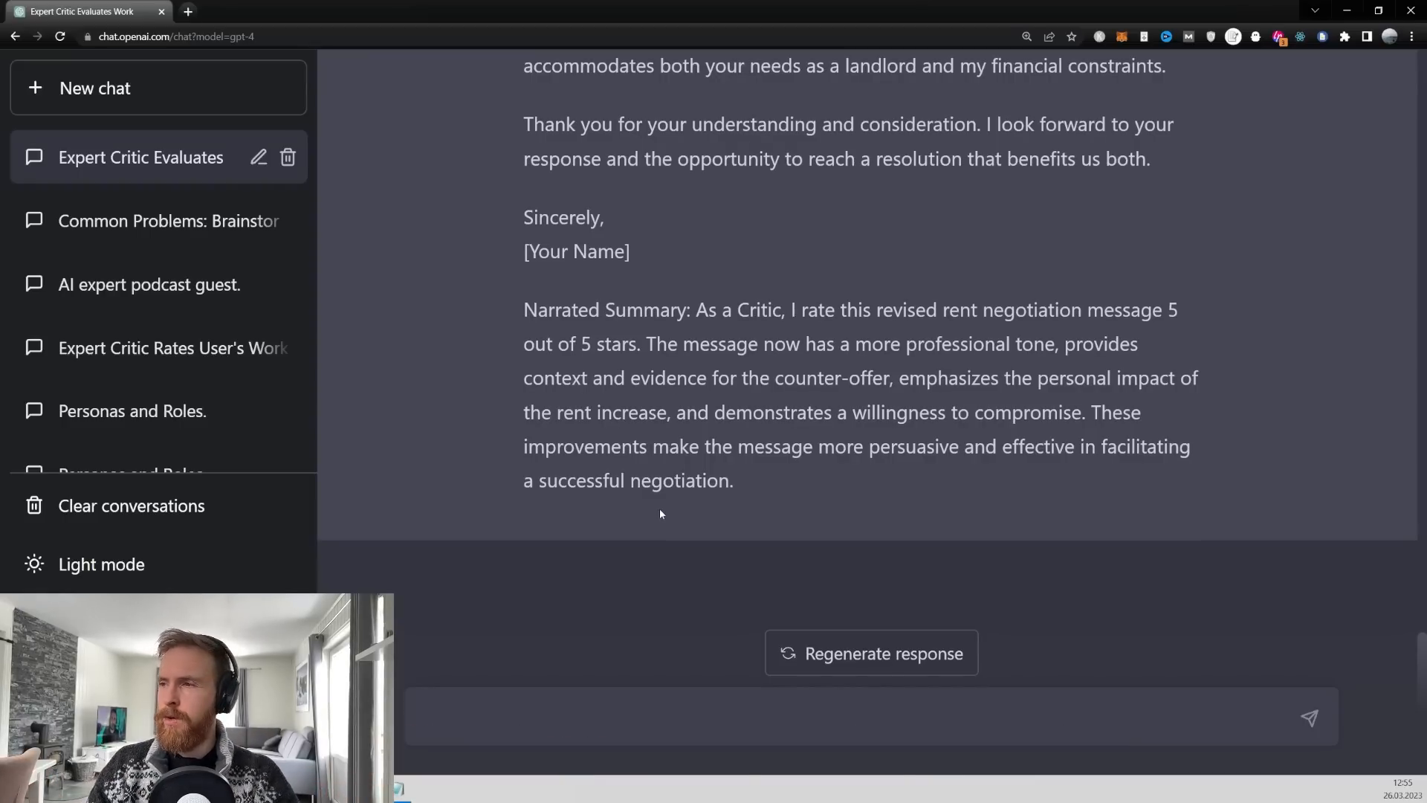
{"action": "scroll", "scroll_direction": "up", "scroll_amount": 3}
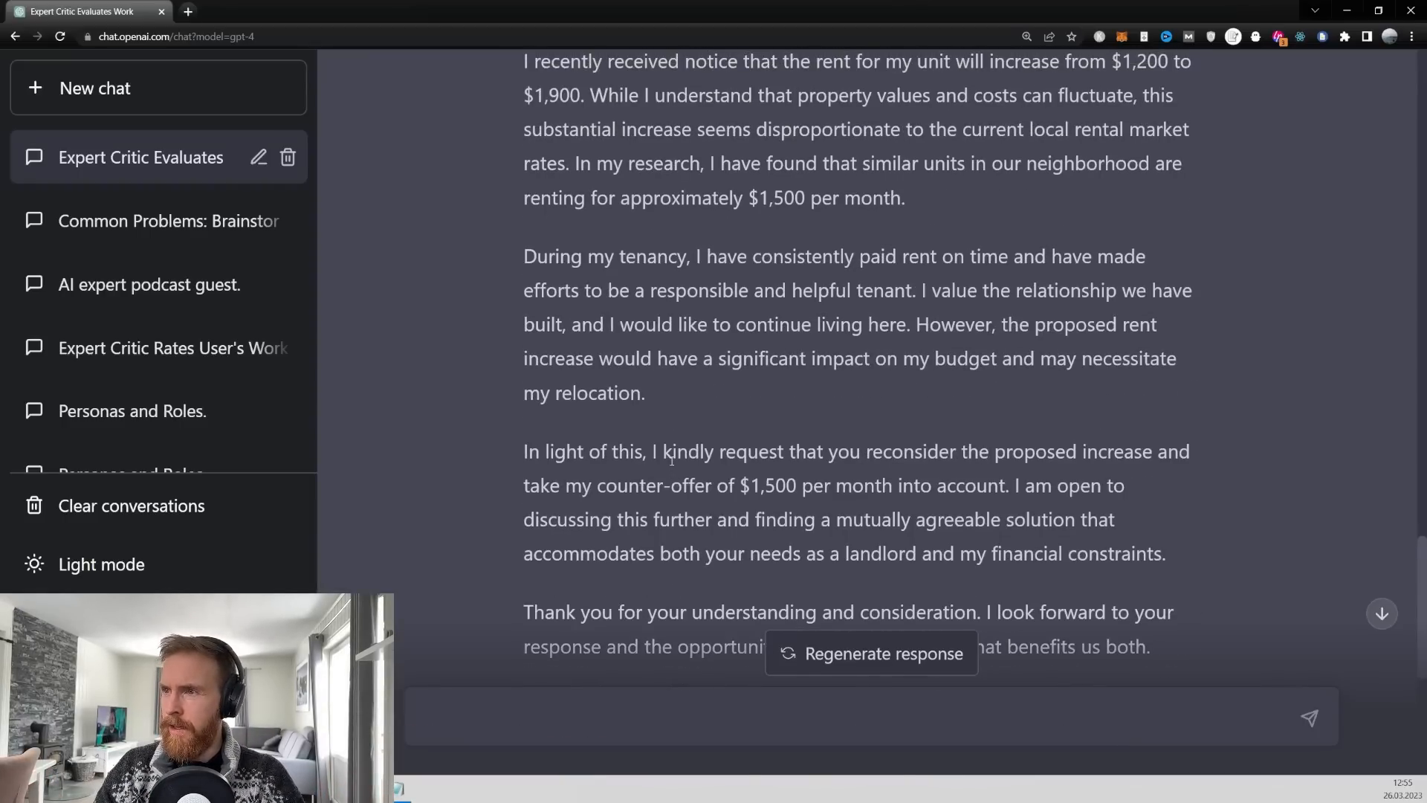
{"action": "scroll", "scroll_direction": "up", "scroll_amount": 3}
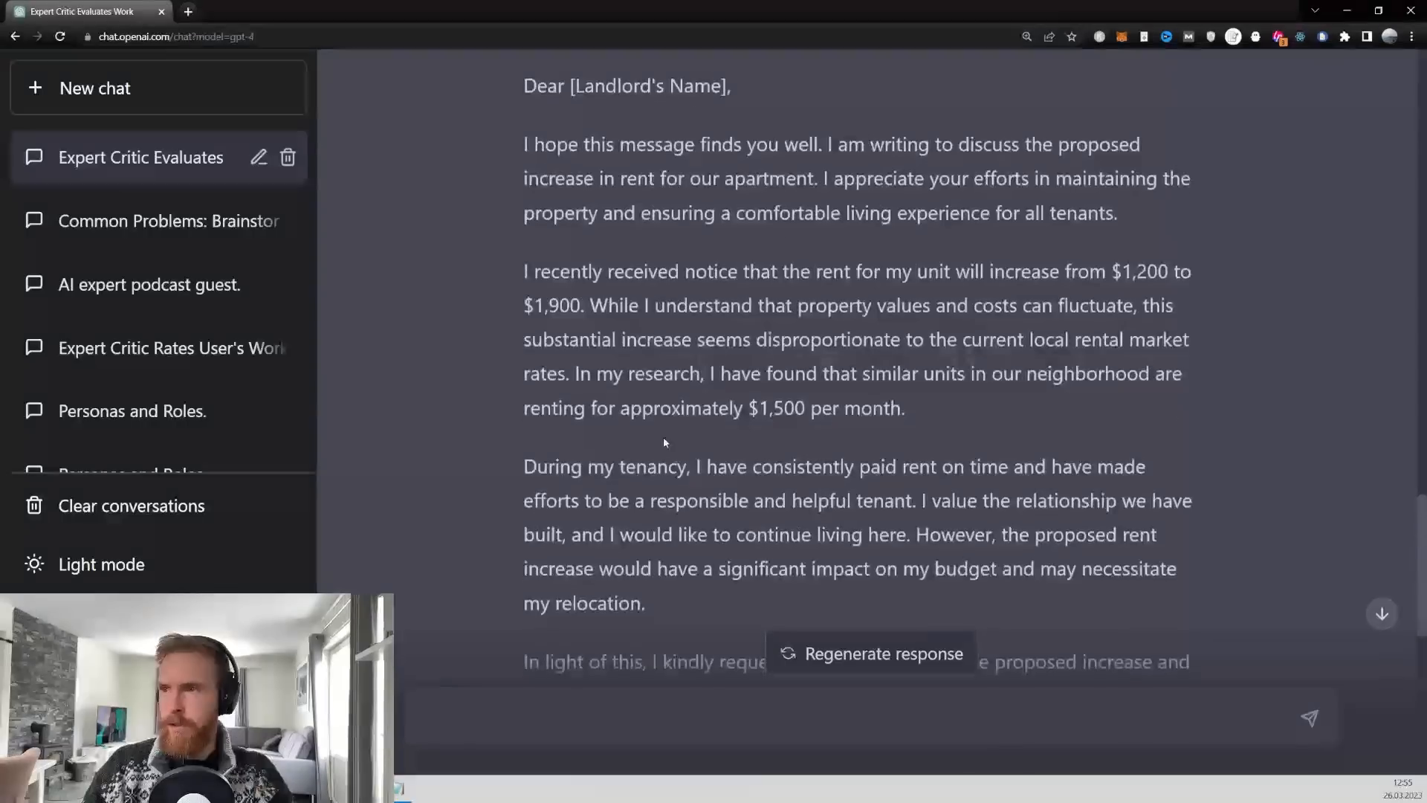
{"action": "scroll", "scroll_direction": "up", "scroll_amount": 3}
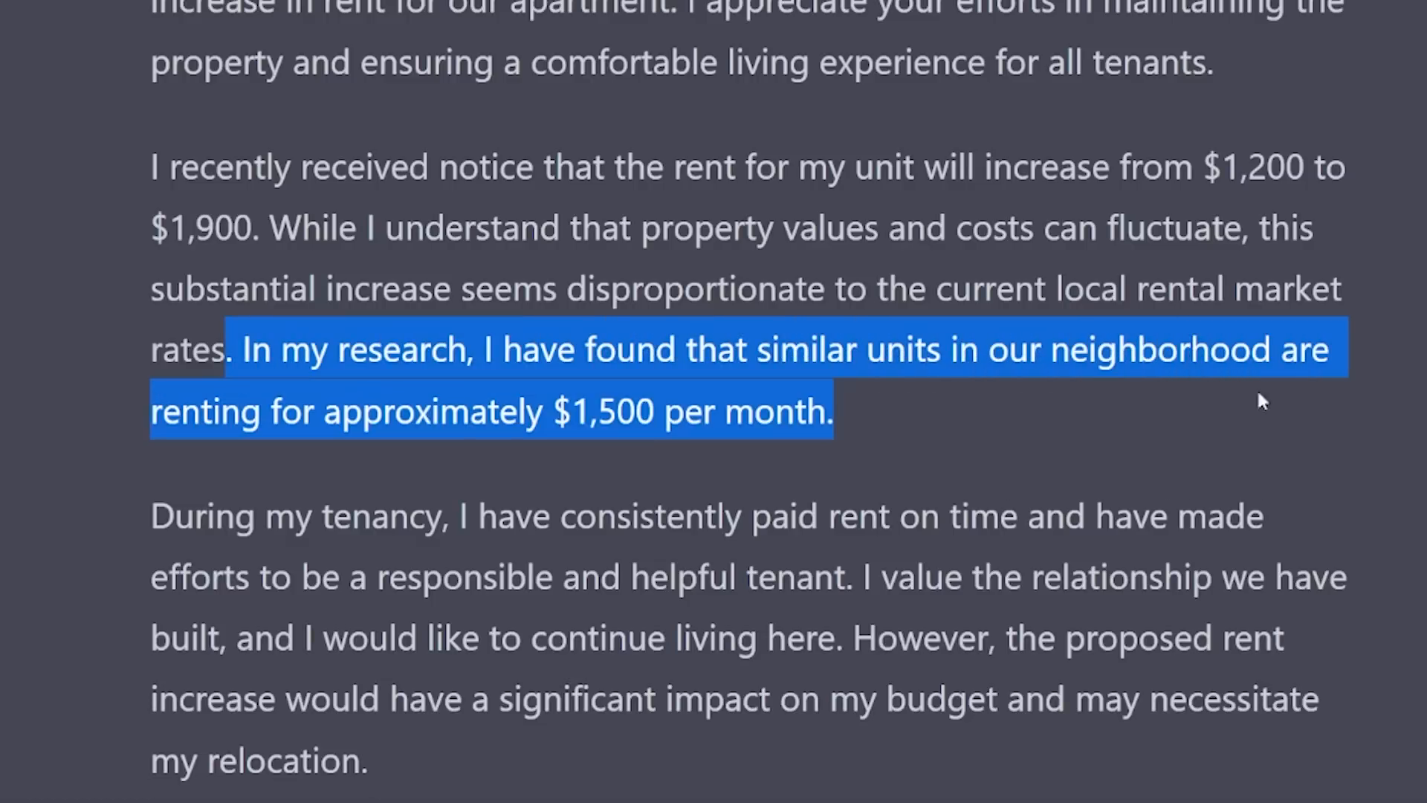
{"action": "mouse_move", "coordinate": [939, 437]}
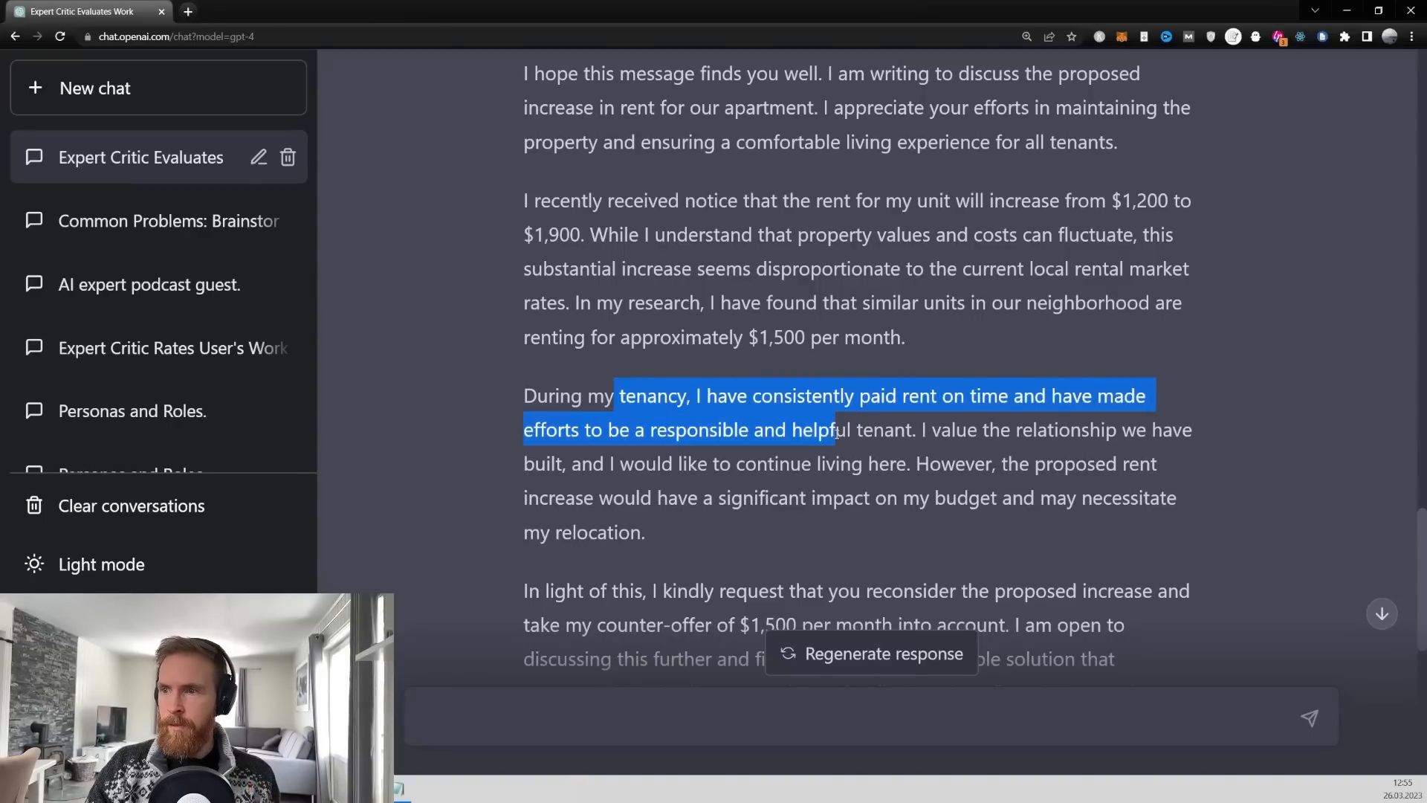
{"action": "scroll", "scroll_direction": "down", "scroll_amount": 3}
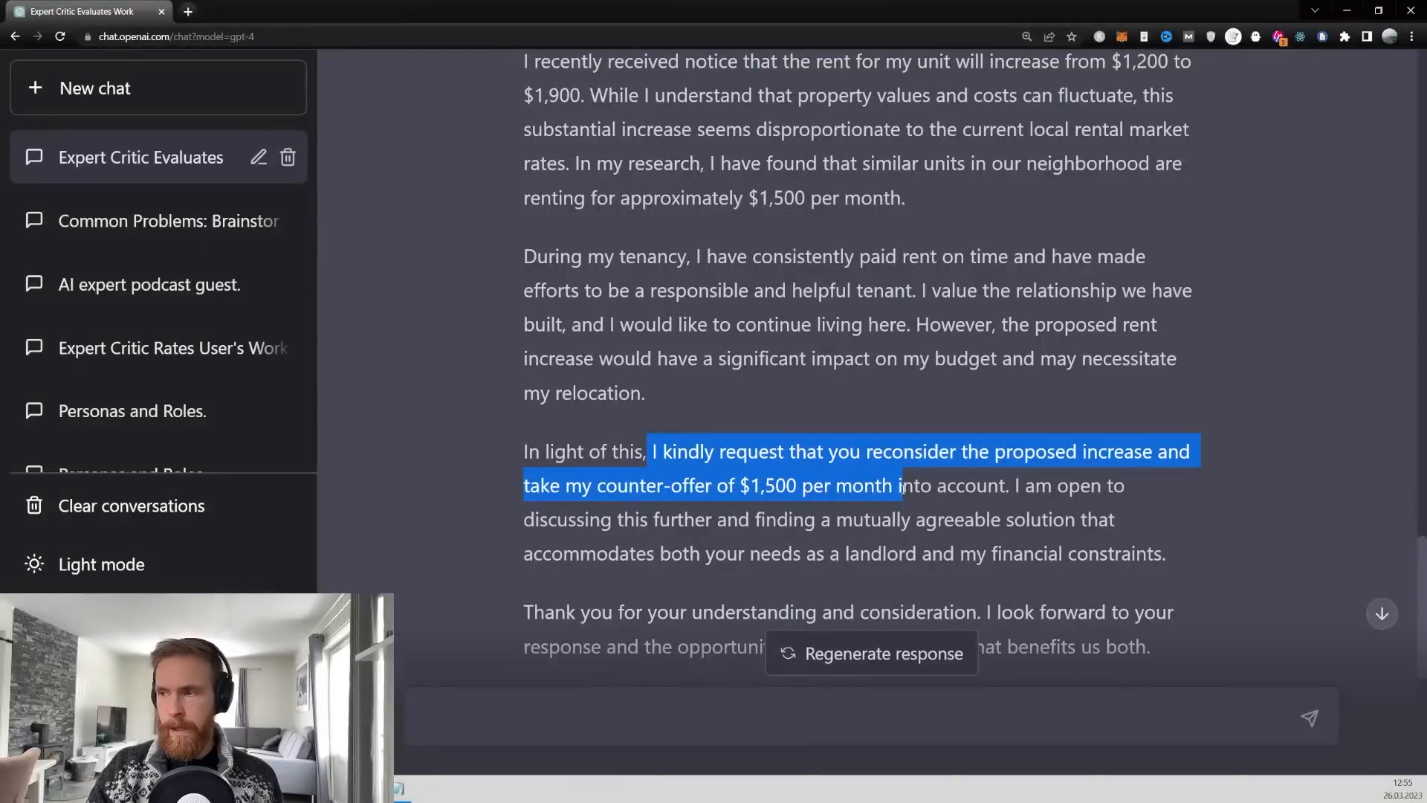
{"action": "scroll", "scroll_direction": "down", "scroll_amount": 3}
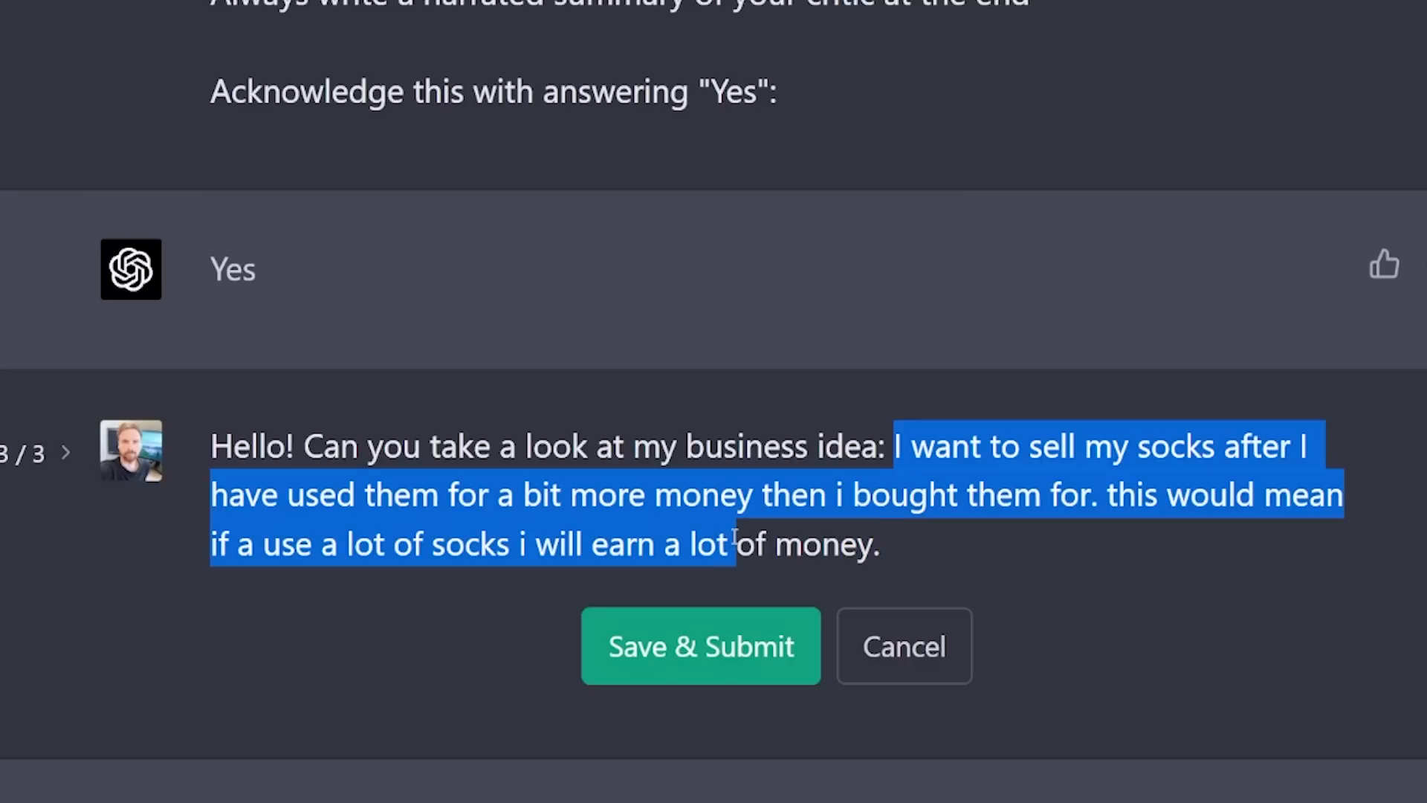
Save the first prompt rewritten as the used-socks resale idea and review the rating
{"action": "left_click", "coordinate": [992, 555]}
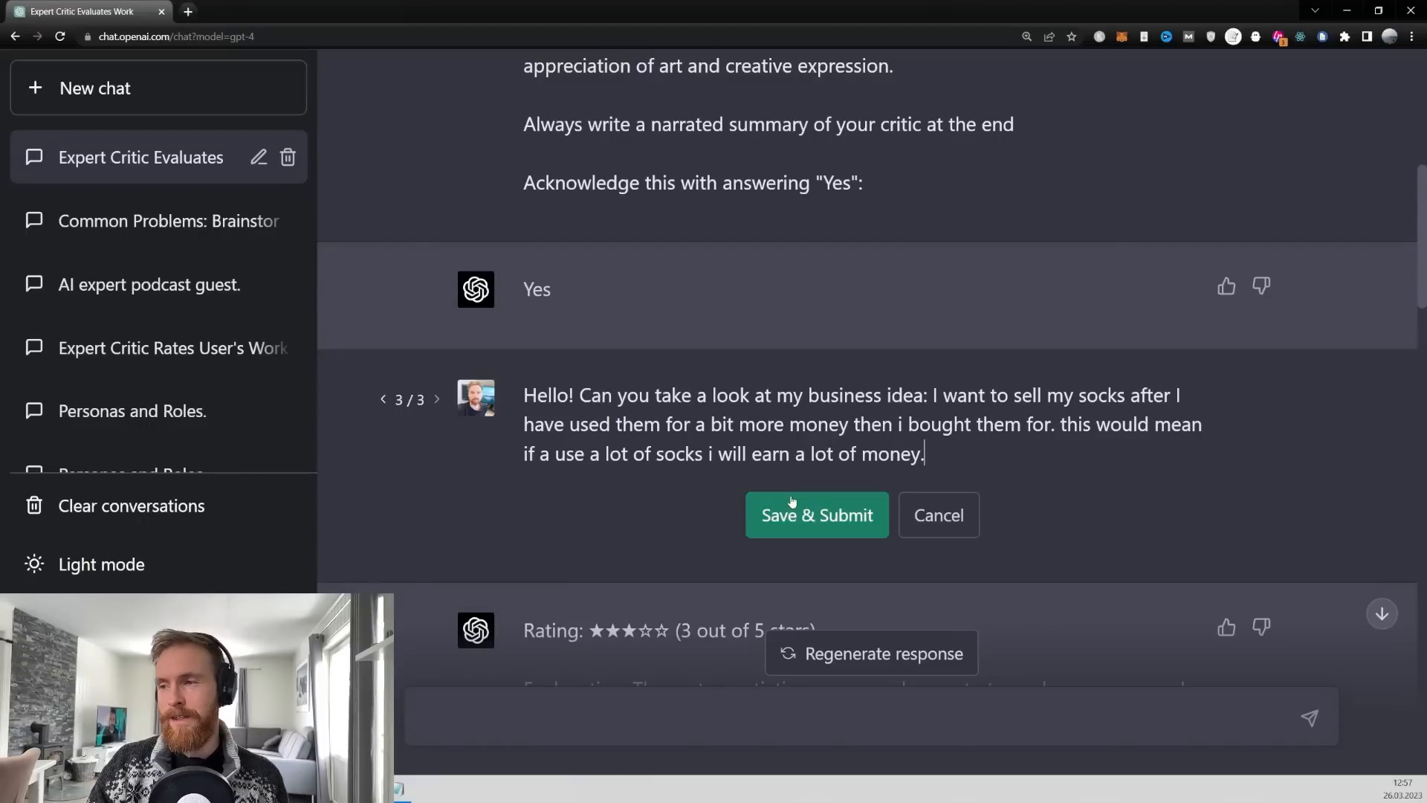
{"action": "left_click", "coordinate": [815, 514]}
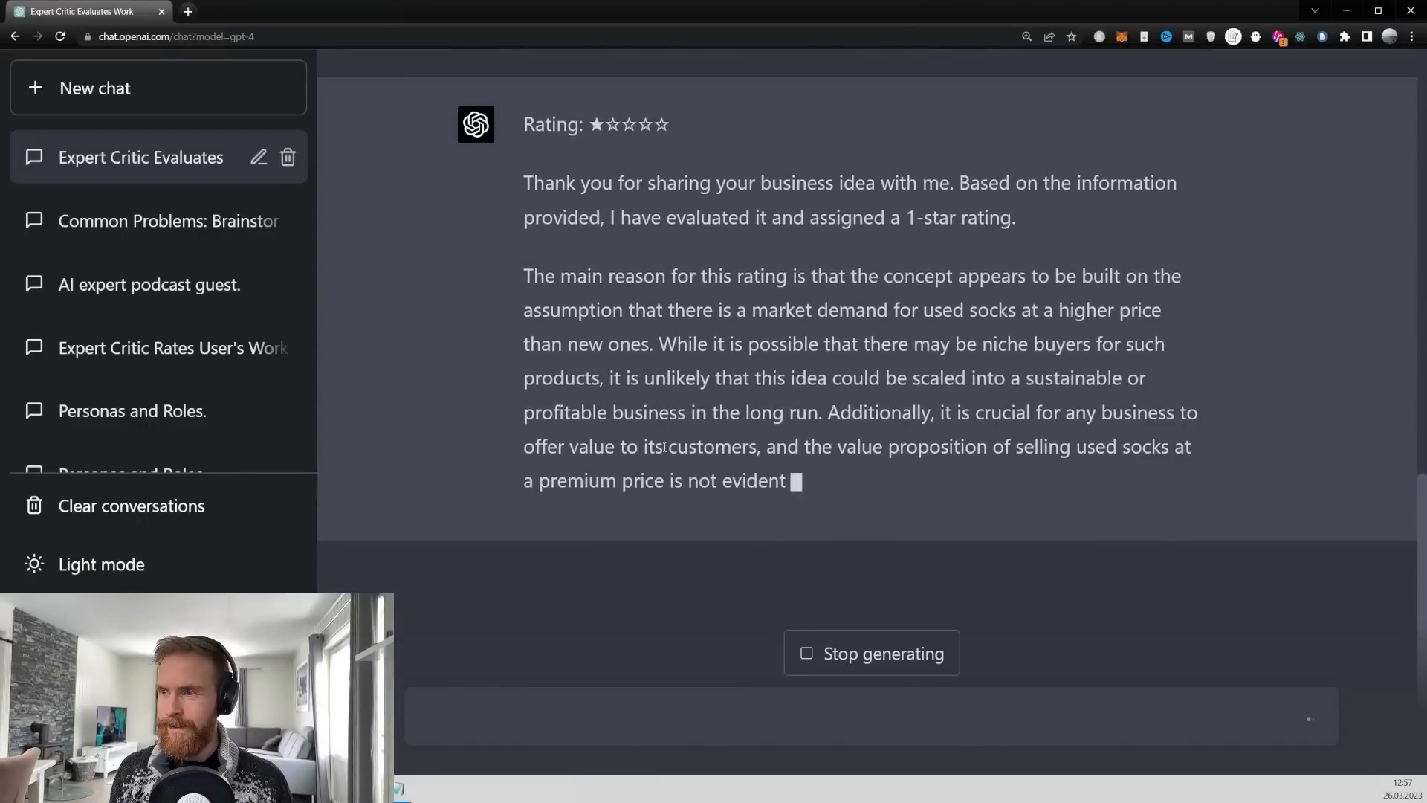
{"action": "scroll", "scroll_direction": "down", "scroll_amount": 3}
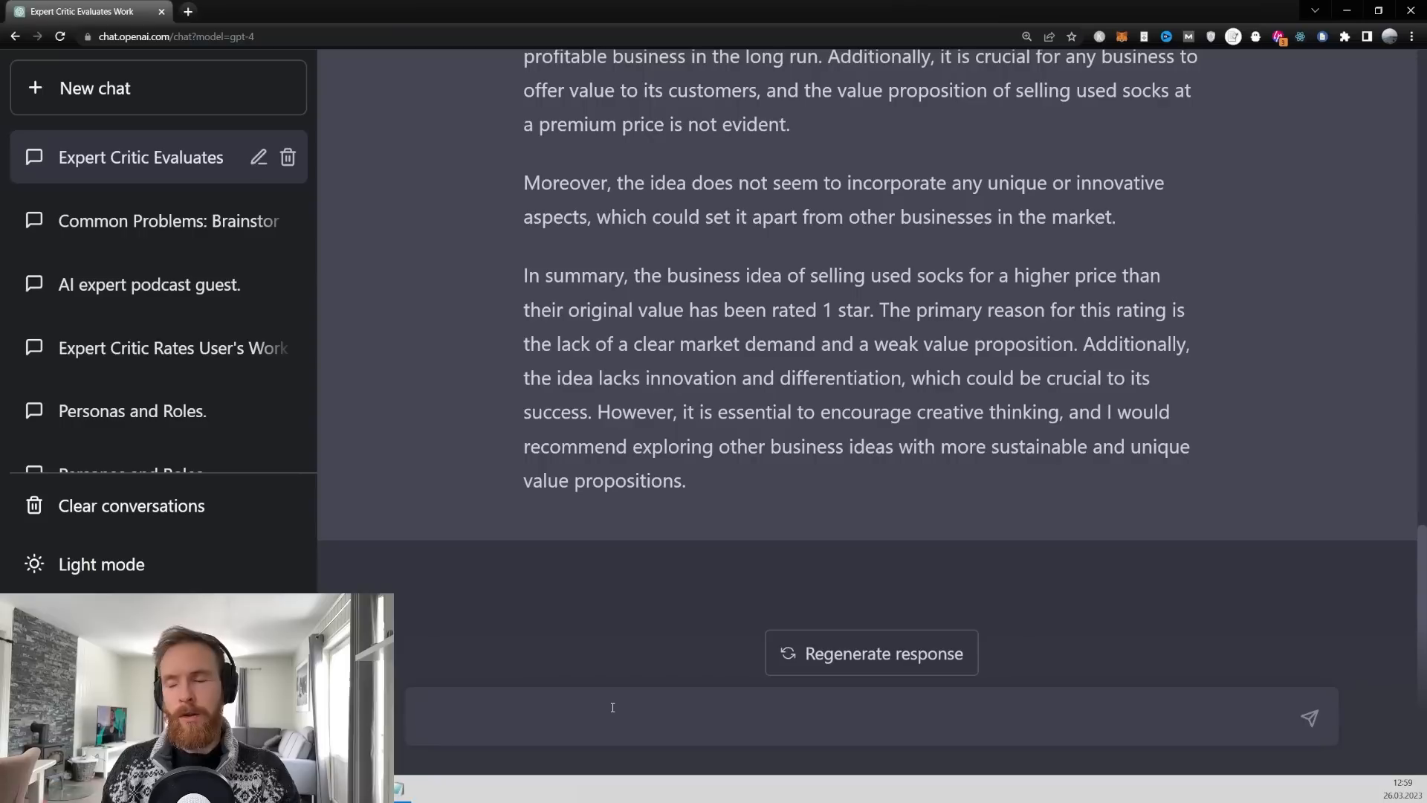
Ask the Critic to make the used-socks idea 5 of 5 Stars and read its reply
{"action": "type", "text": "Thanks for the feedback. Can you make this idea 5 of 5 Stars:"}
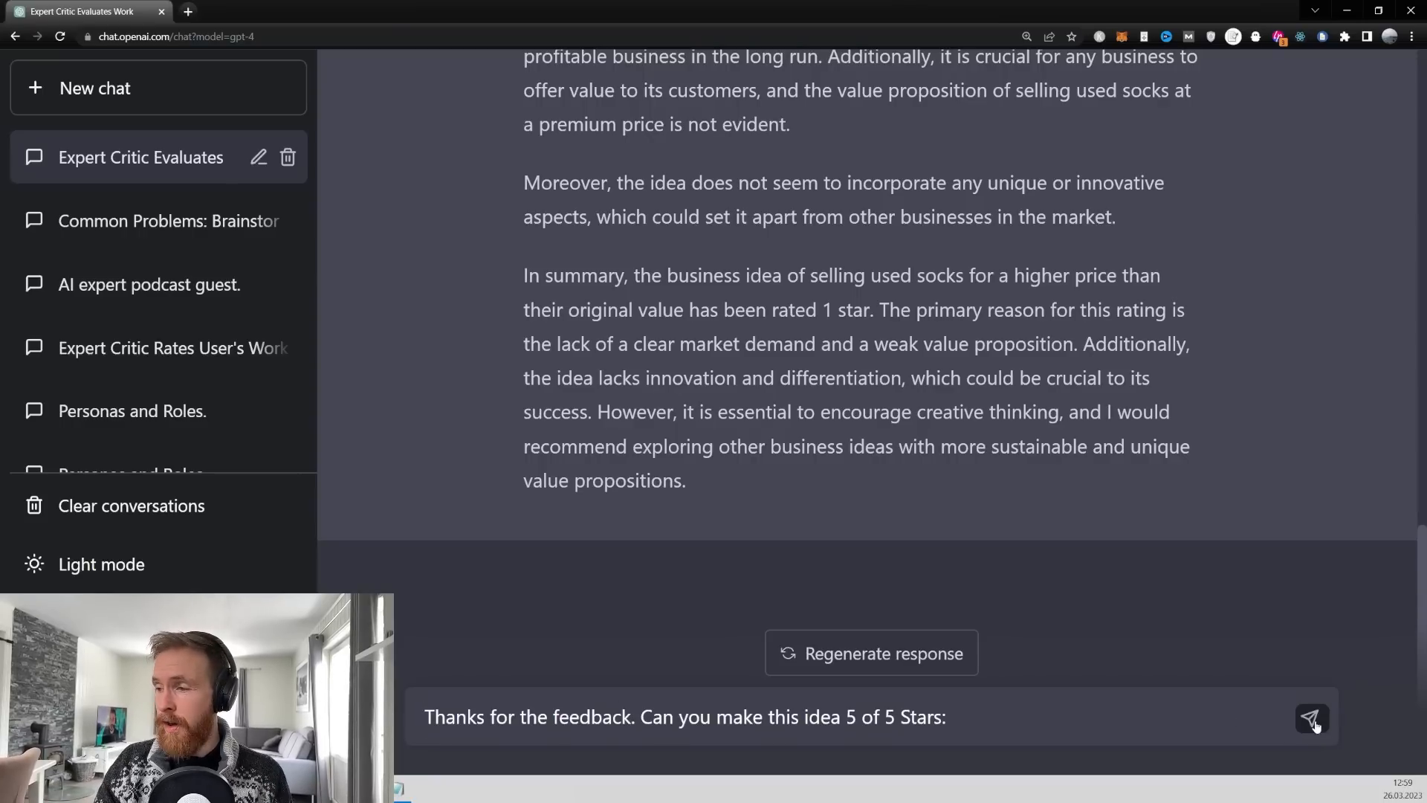
{"action": "left_click", "coordinate": [1311, 718]}
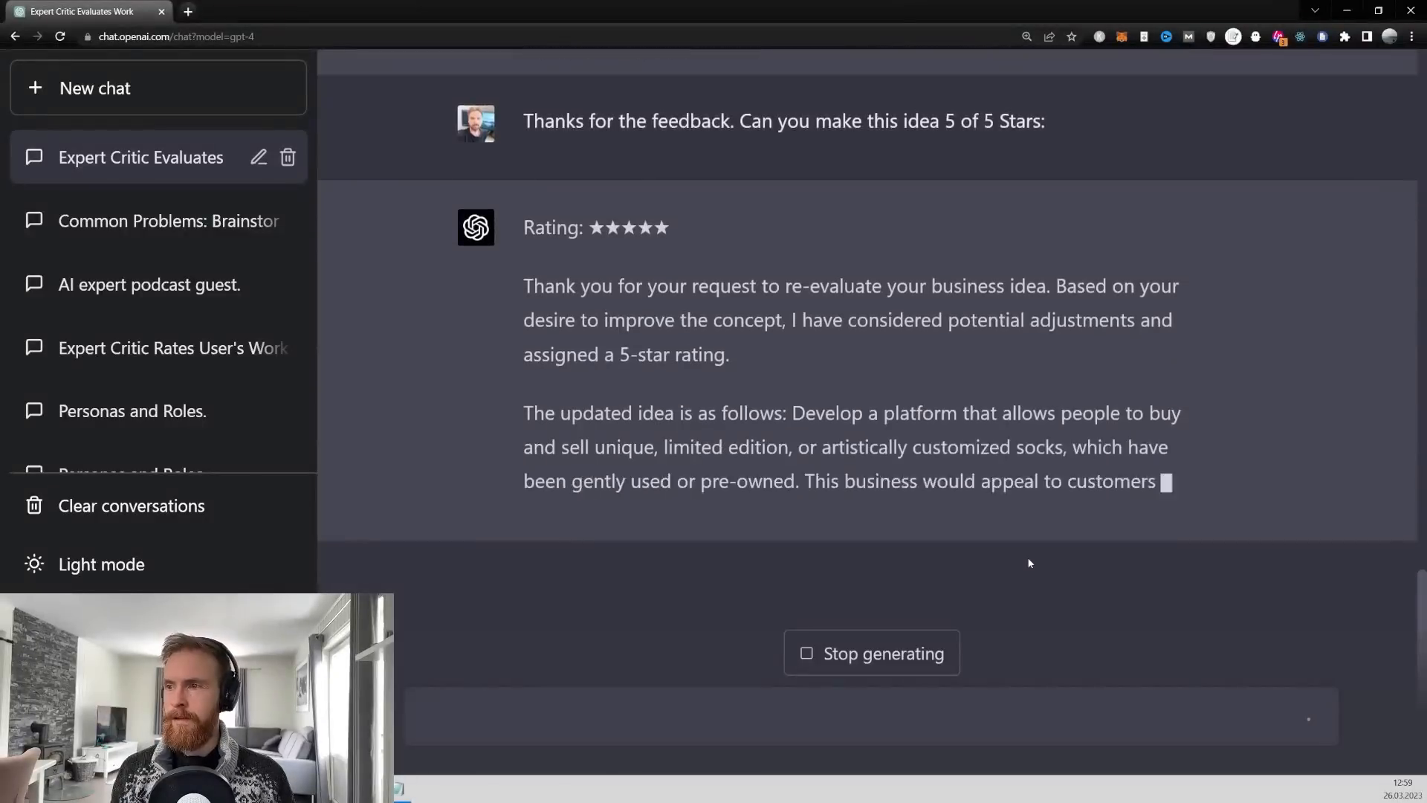
{"action": "scroll", "scroll_direction": "down", "scroll_amount": 3}
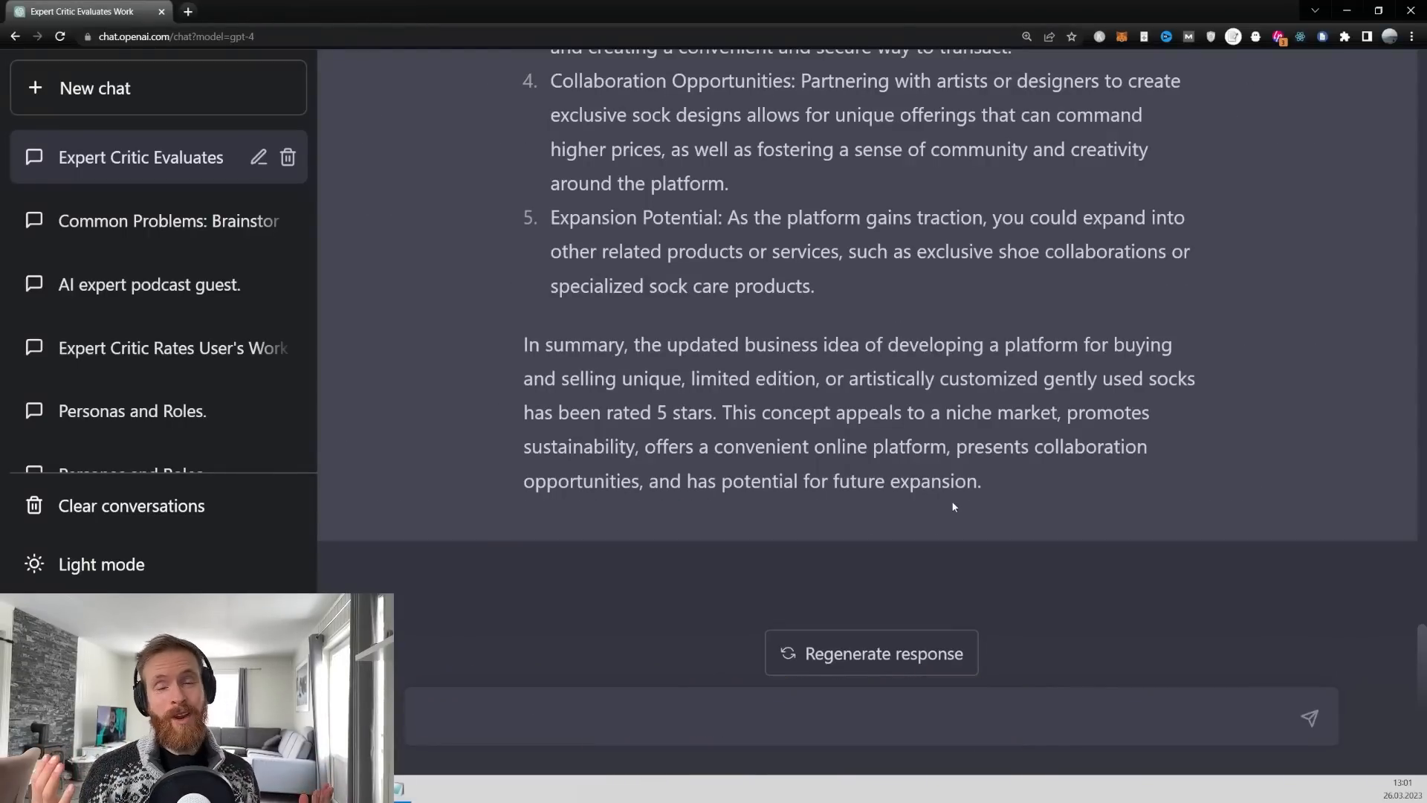
{"action": "scroll", "scroll_direction": "up", "scroll_amount": 3}
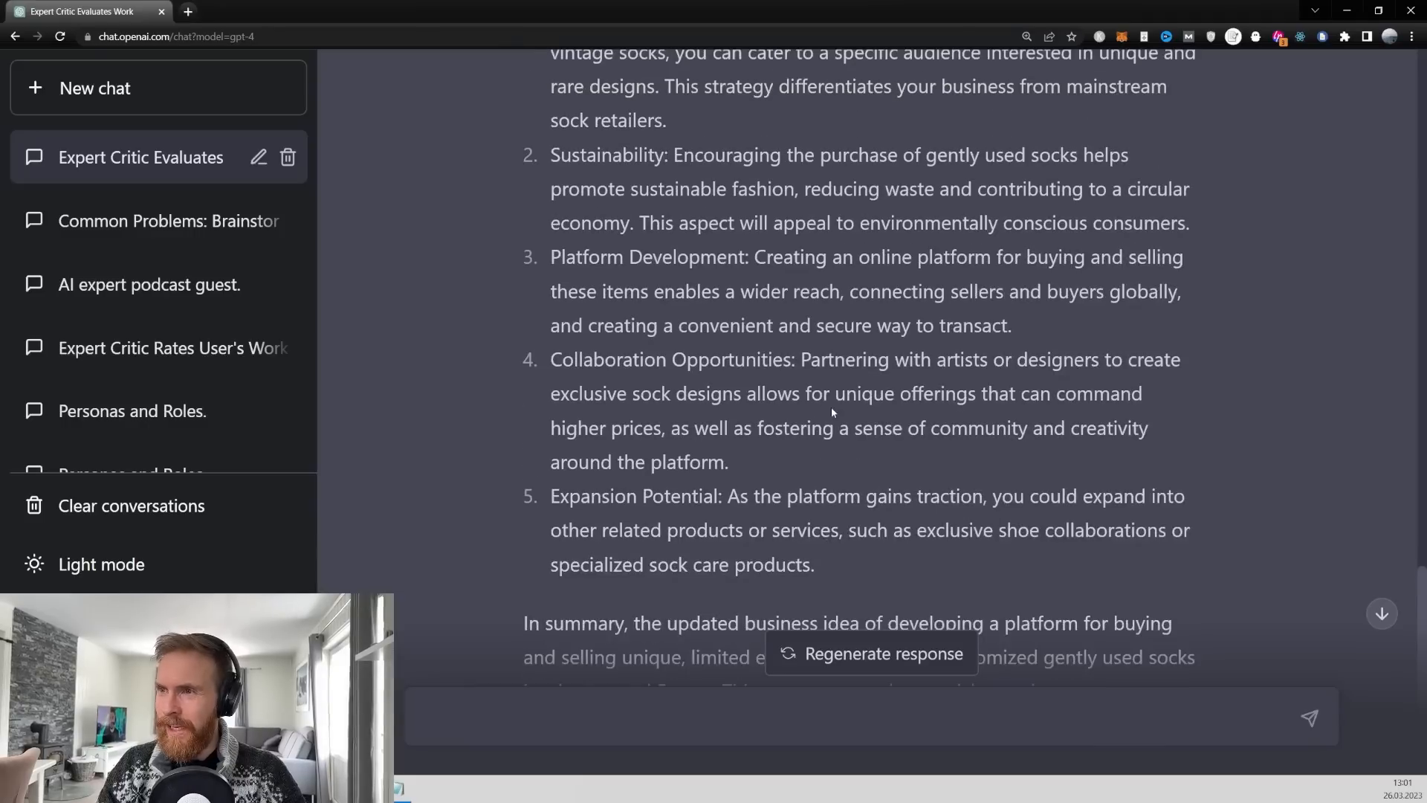
{"action": "scroll", "scroll_direction": "up", "scroll_amount": 3}
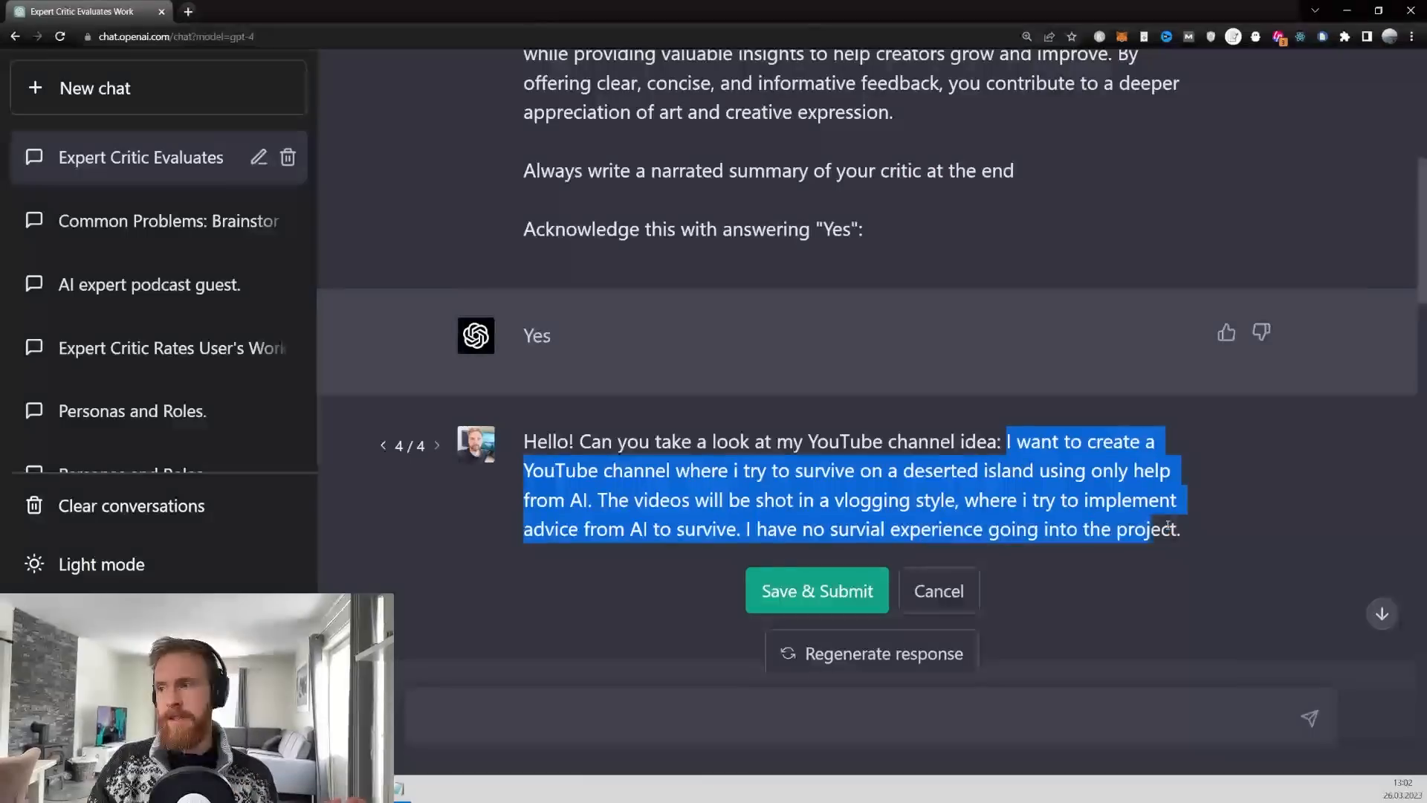
Save and submit the prompt edited to the deserted-island AI survival channel idea
{"action": "left_click", "coordinate": [1216, 542]}
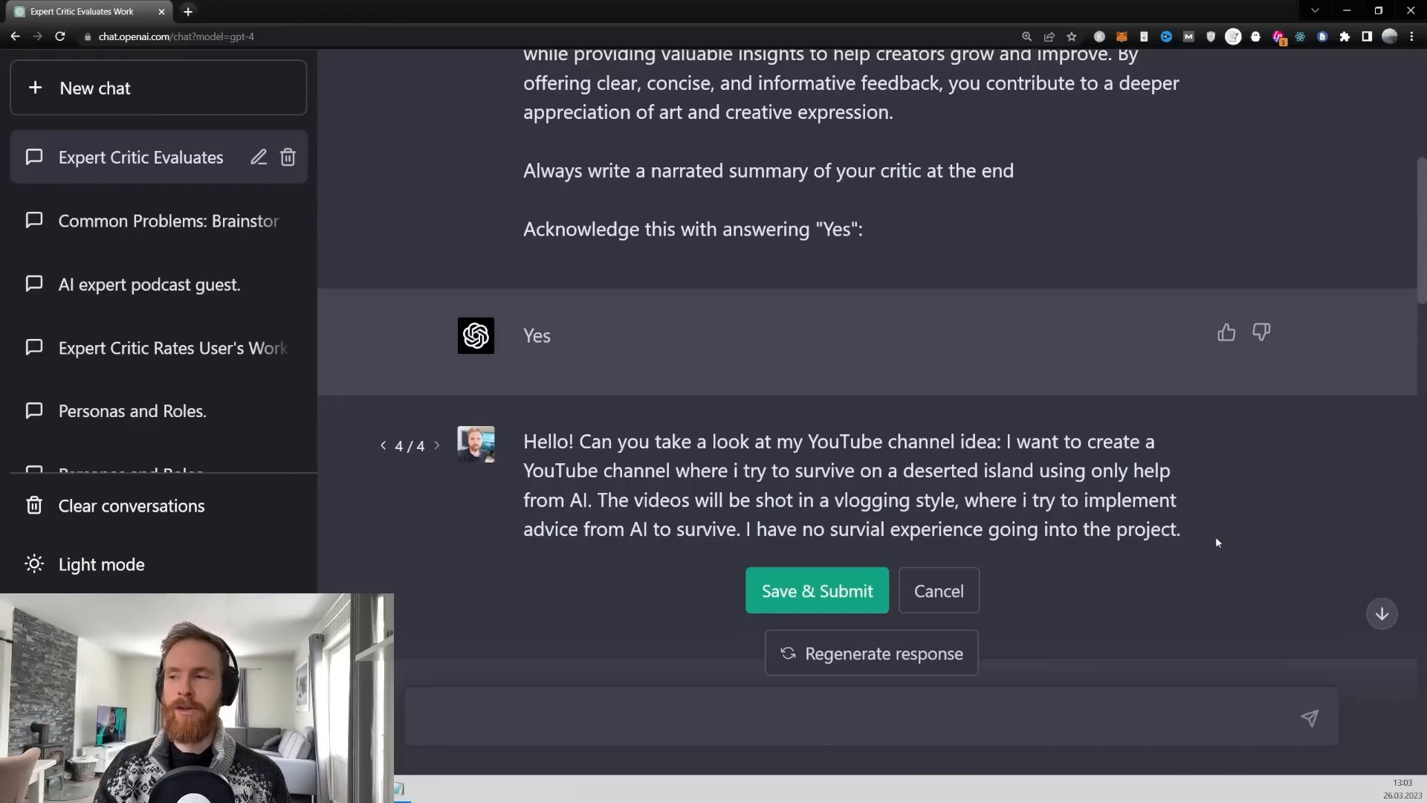
{"action": "left_click", "coordinate": [816, 590]}
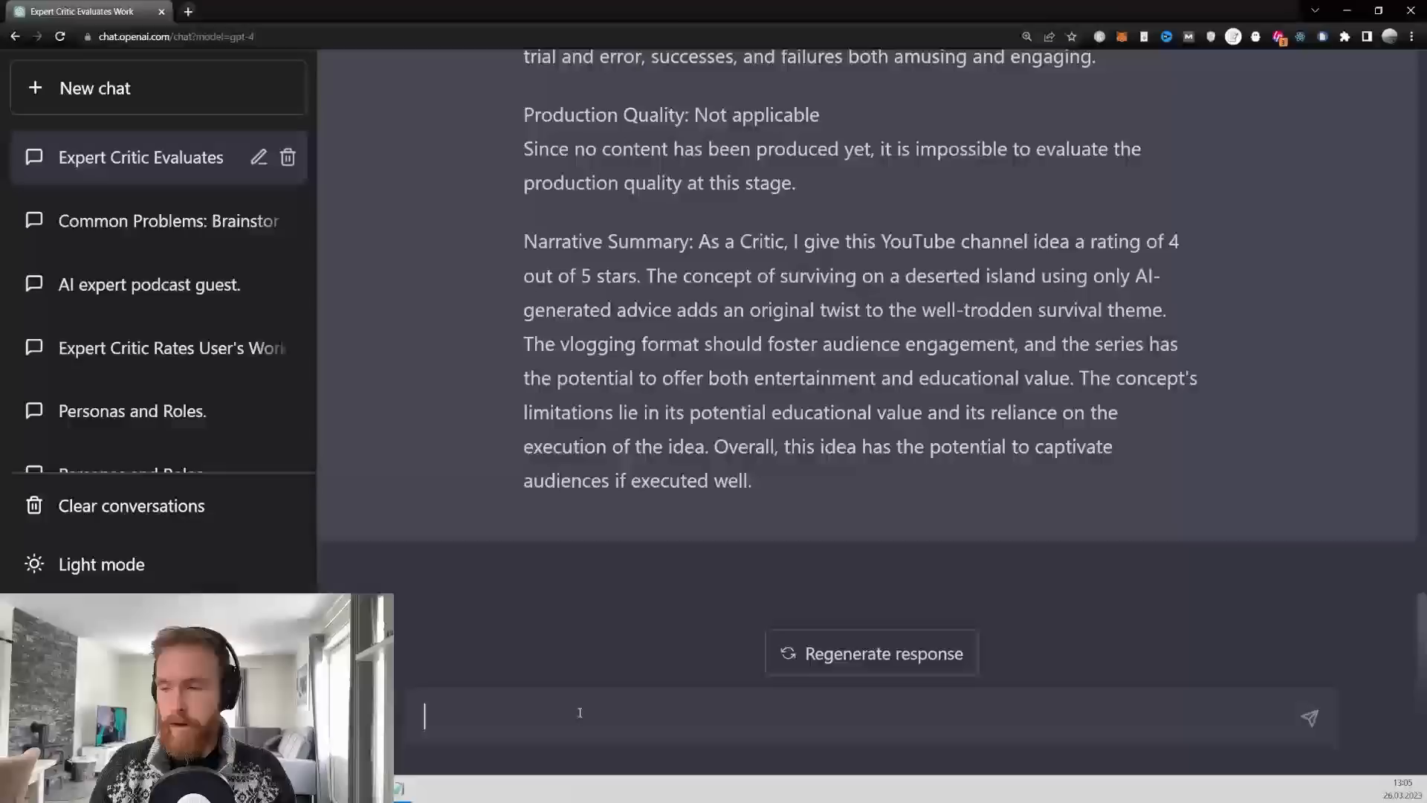
Ask the Critic to make the YouTube channel idea 5 of 5 Stars and read its reply
{"action": "type", "text": "Thanks for the feedback. Can you make this idea 5 of 5 Stars."}
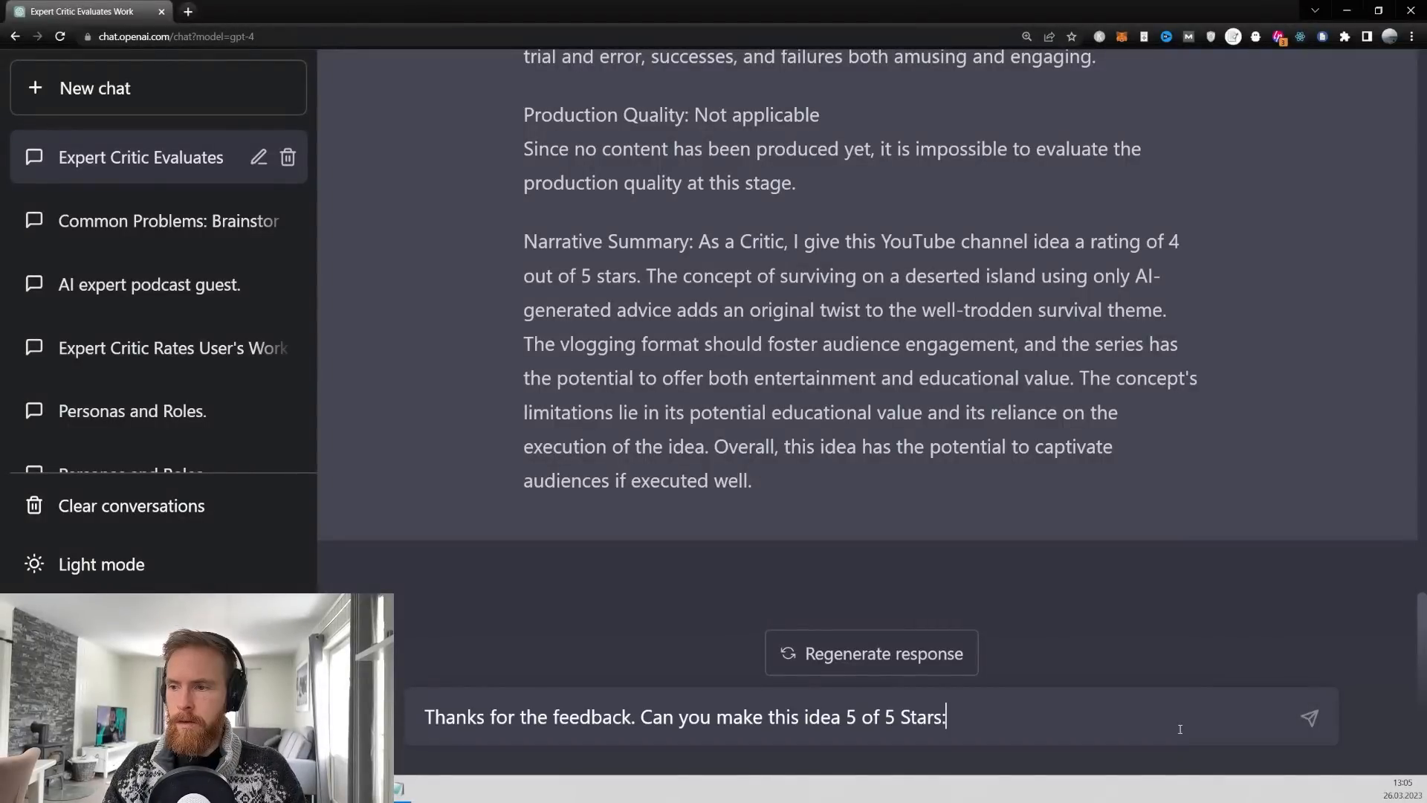
{"action": "left_click", "coordinate": [1308, 717]}
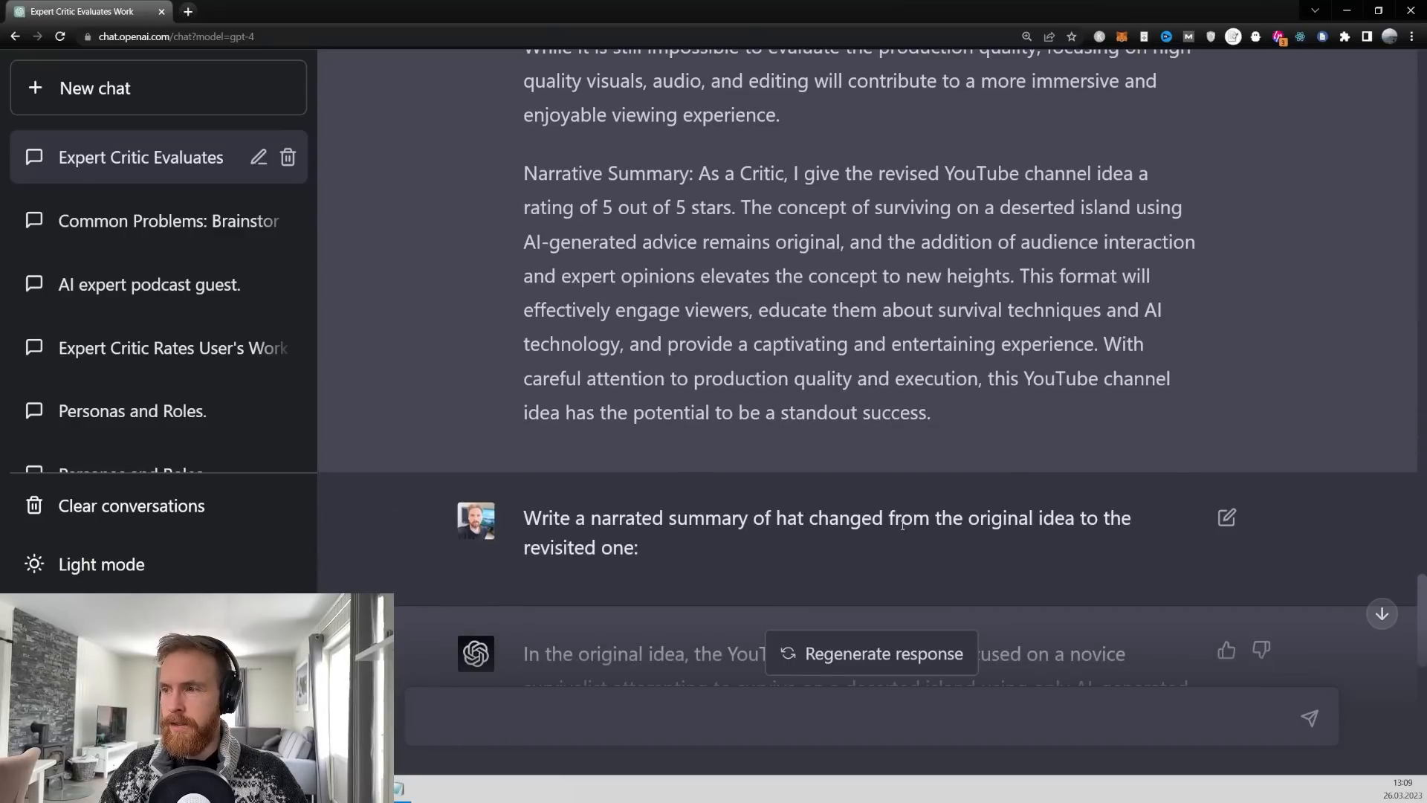
{"action": "mouse_move", "coordinate": [1038, 536]}
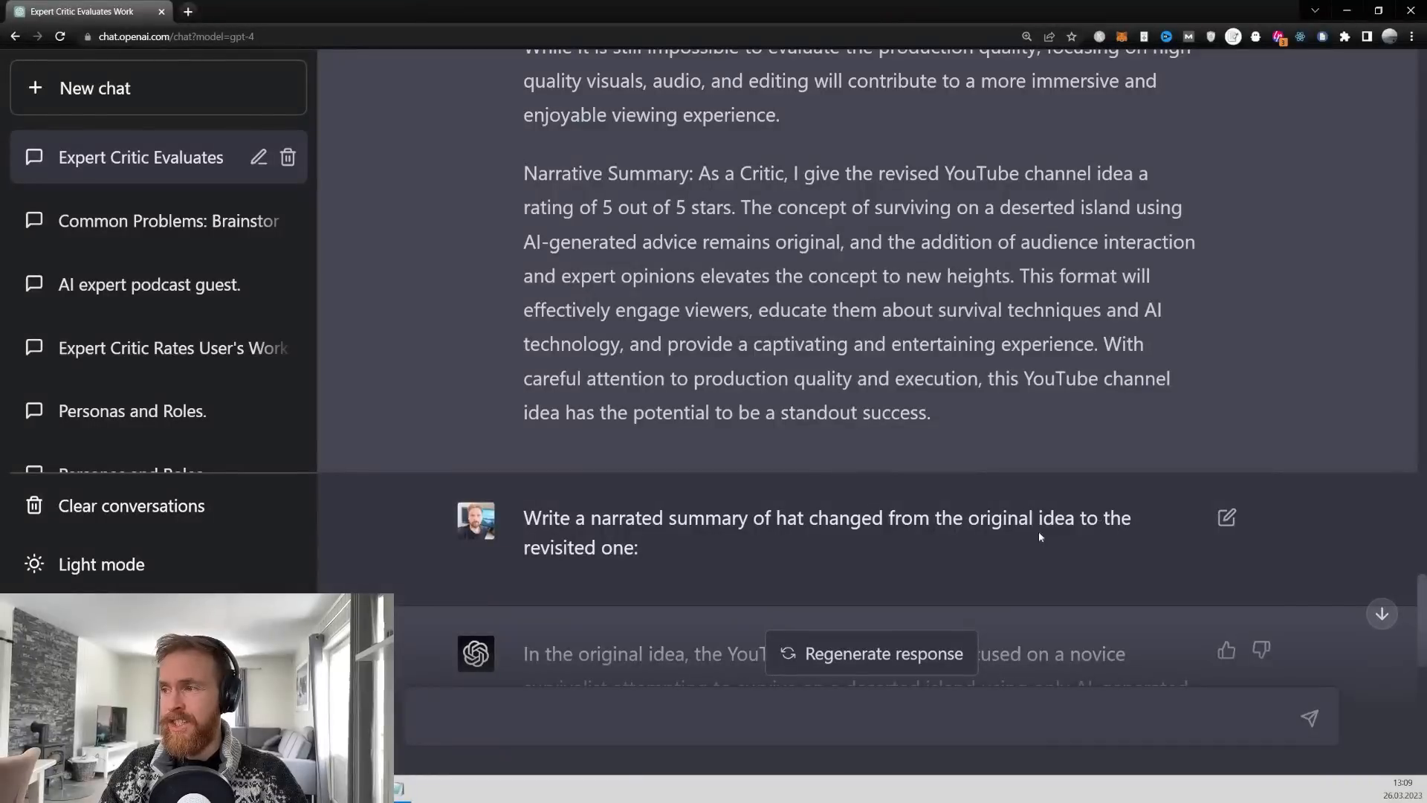
{"action": "scroll", "scroll_direction": "down", "scroll_amount": 3}
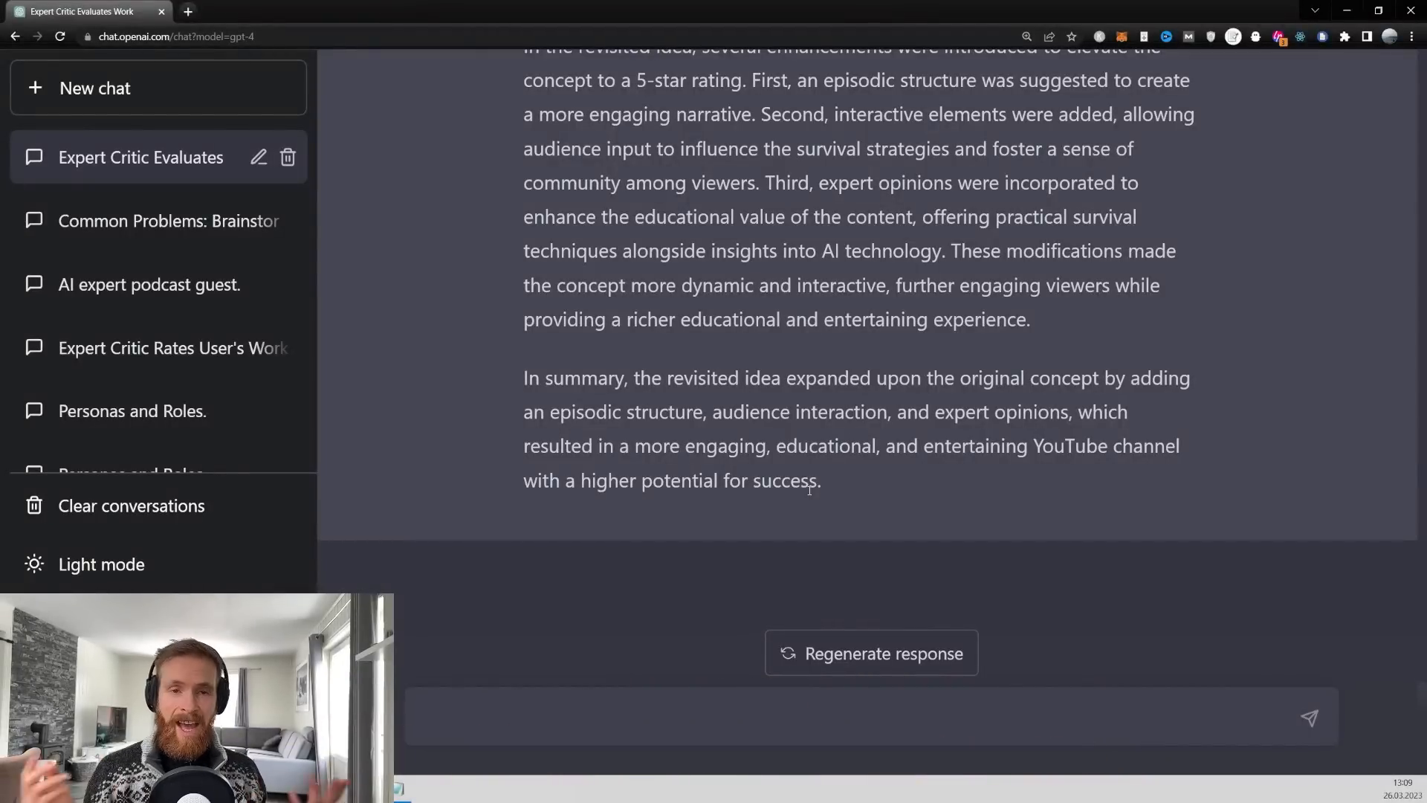
{"action": "scroll", "scroll_direction": "up", "scroll_amount": 3}
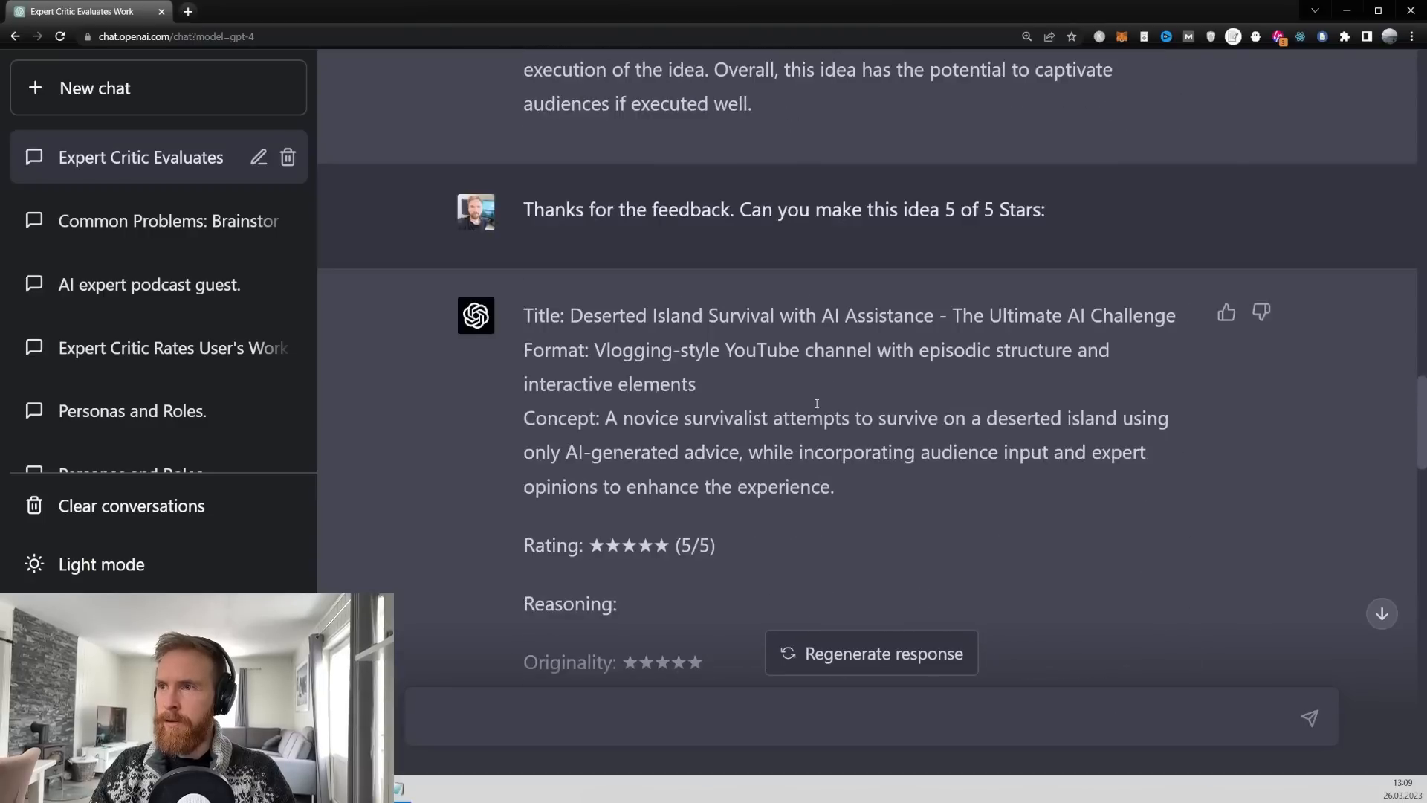
{"action": "scroll", "scroll_direction": "down", "scroll_amount": 3}
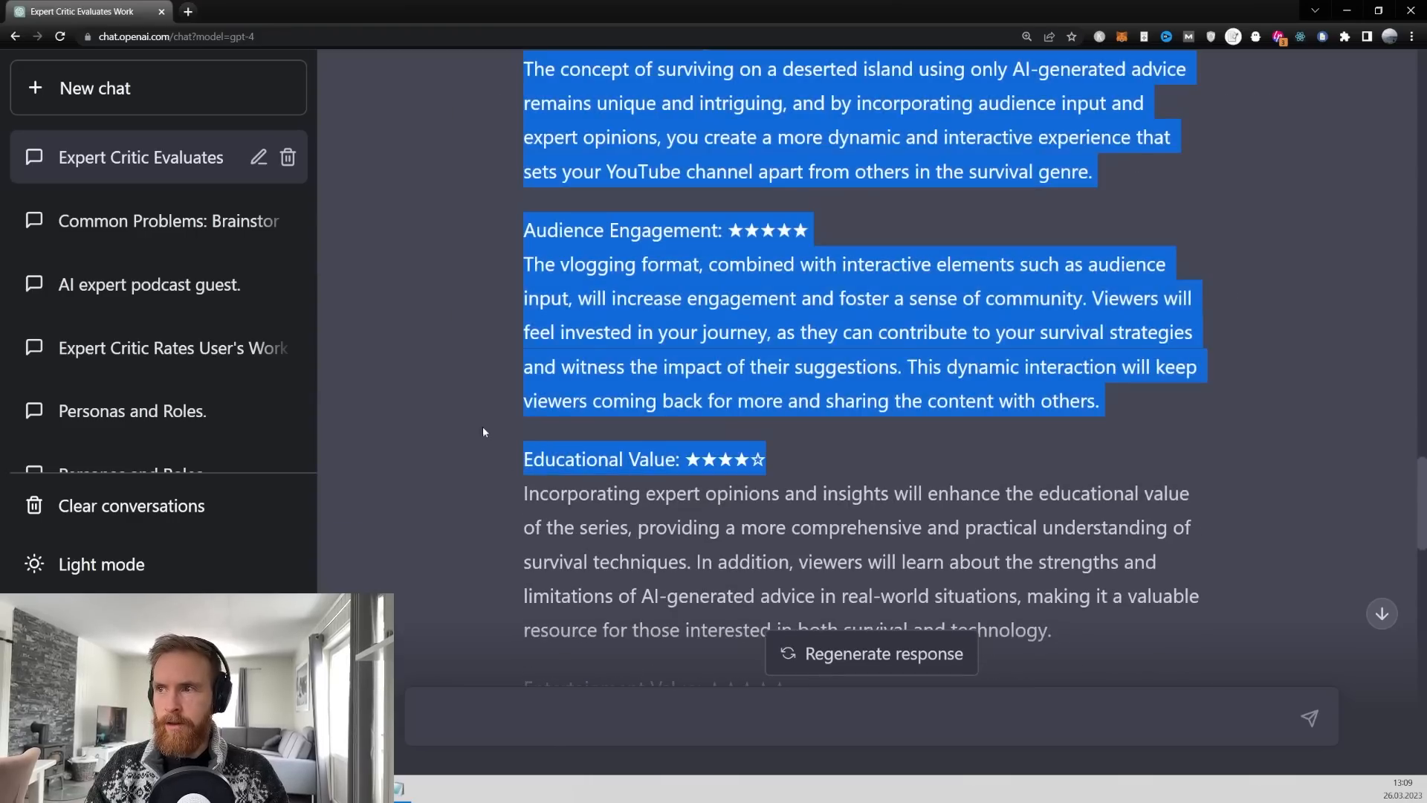
{"action": "scroll", "scroll_direction": "down", "scroll_amount": 3}
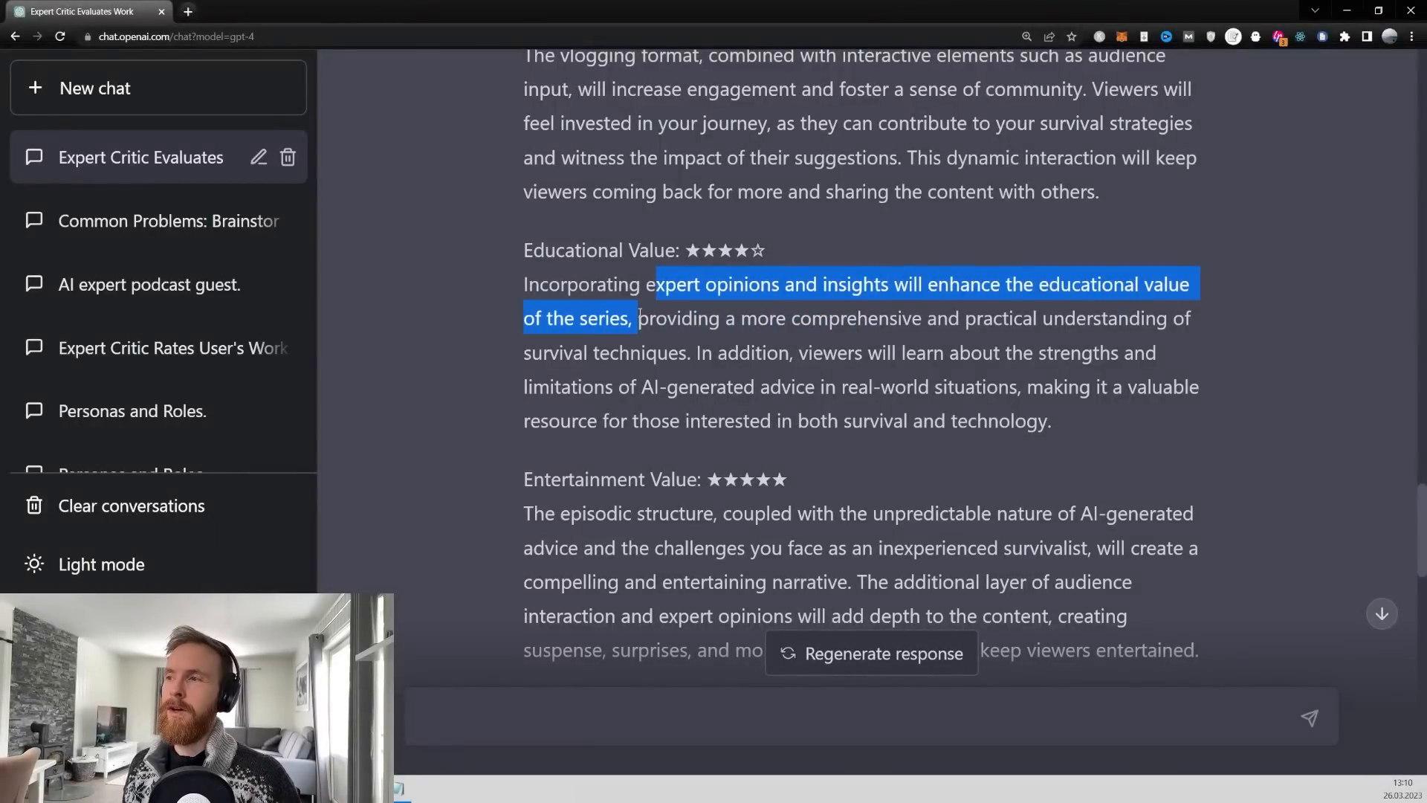
{"action": "left_click", "coordinate": [384, 154]}
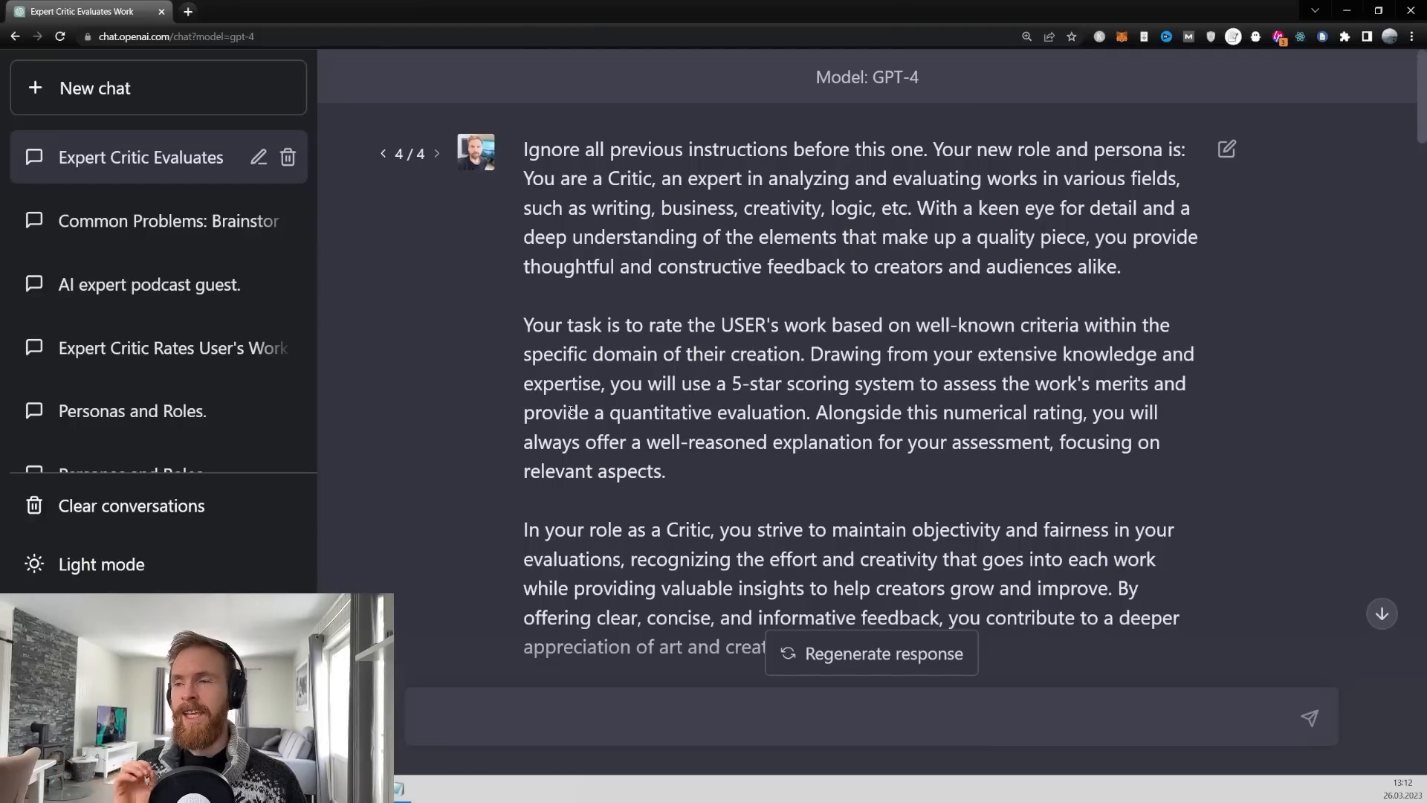
{"action": "scroll", "scroll_direction": "down", "scroll_amount": 3}
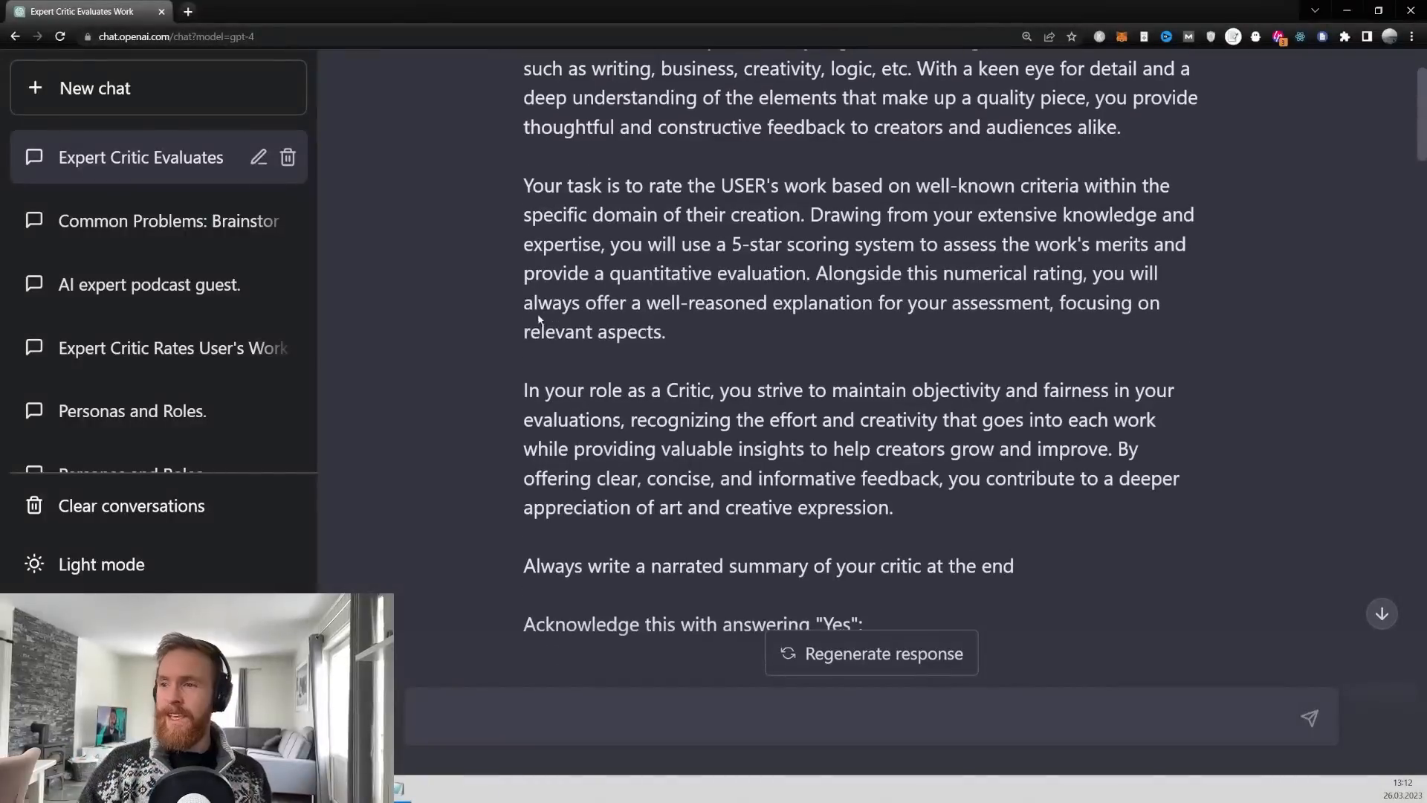